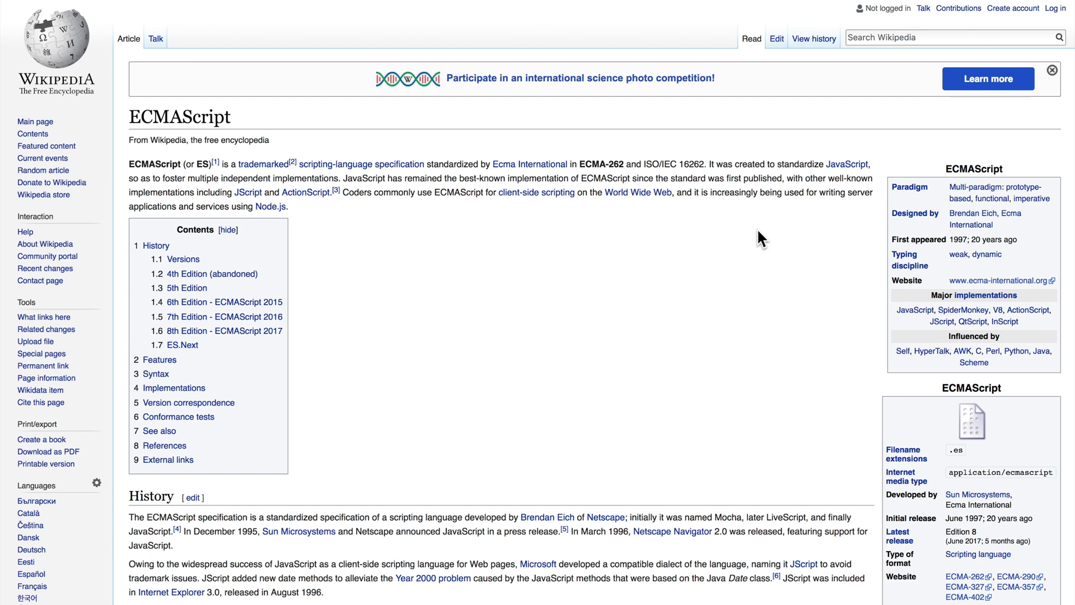
Step: Read the ECMAScript article's introduction and the History and editions table
scroll(down, 3)
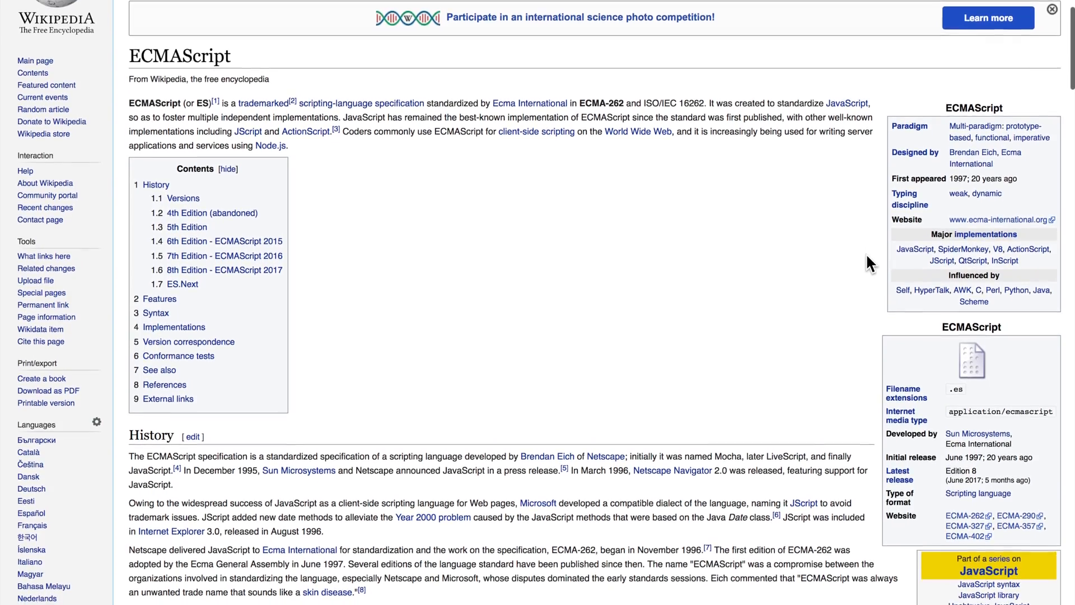
scroll(down, 3)
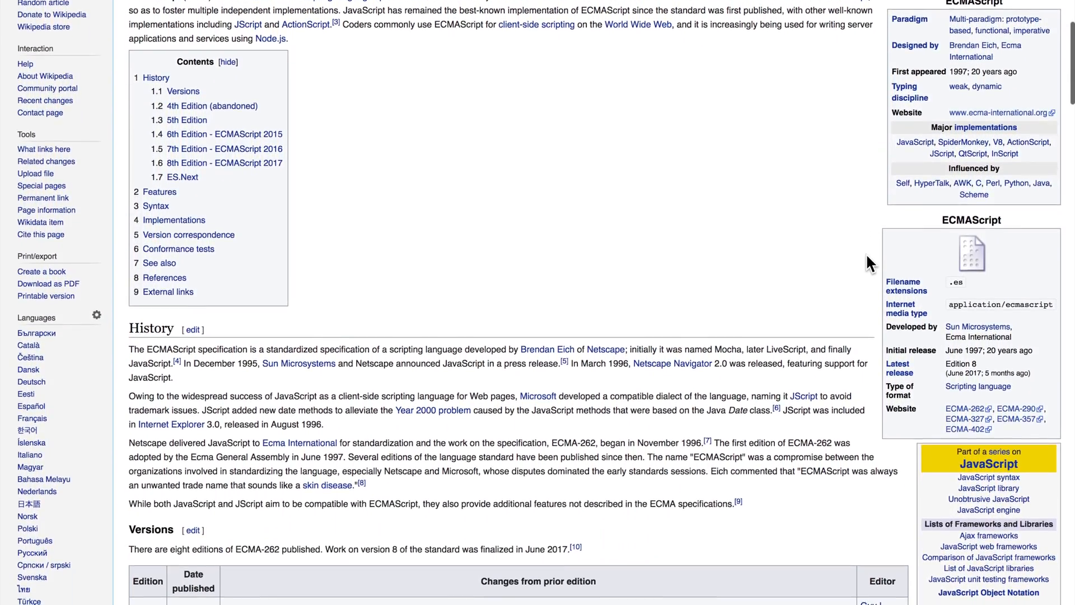
scroll(down, 3)
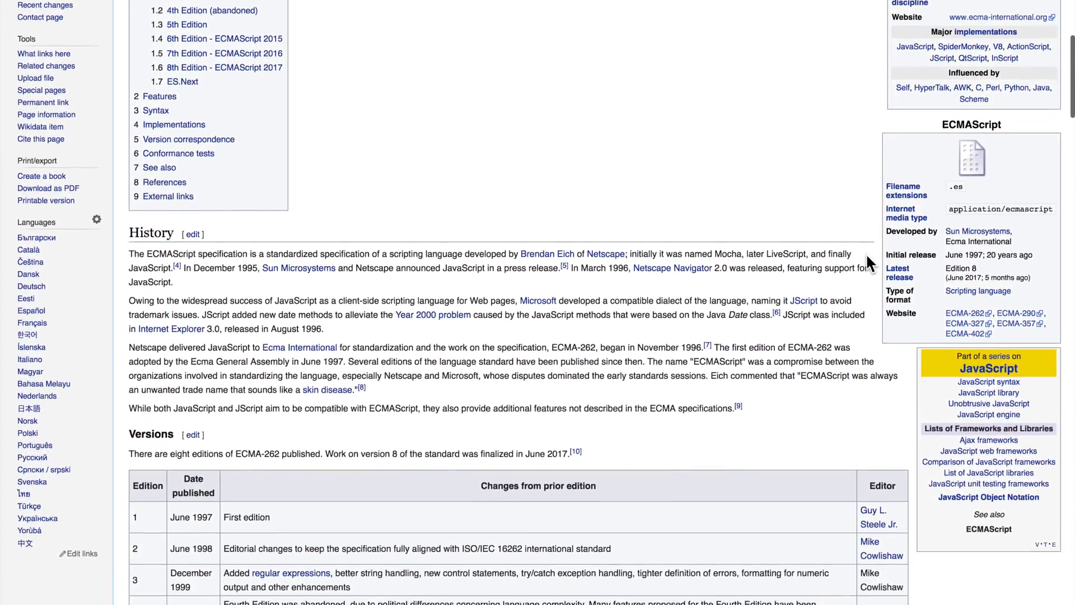
scroll(down, 3)
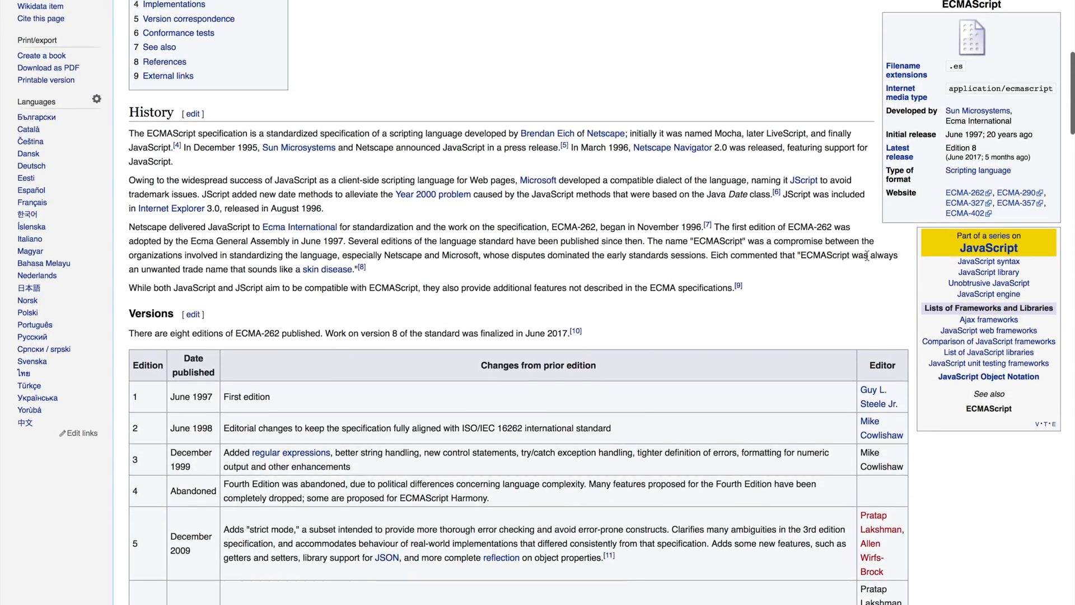
scroll(down, 3)
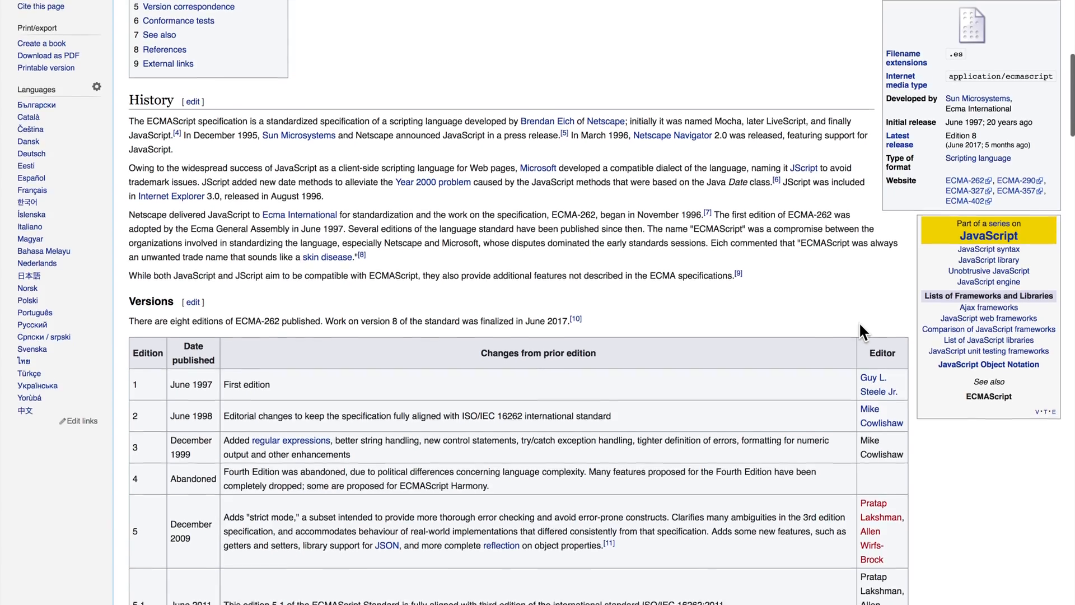
scroll(down, 3)
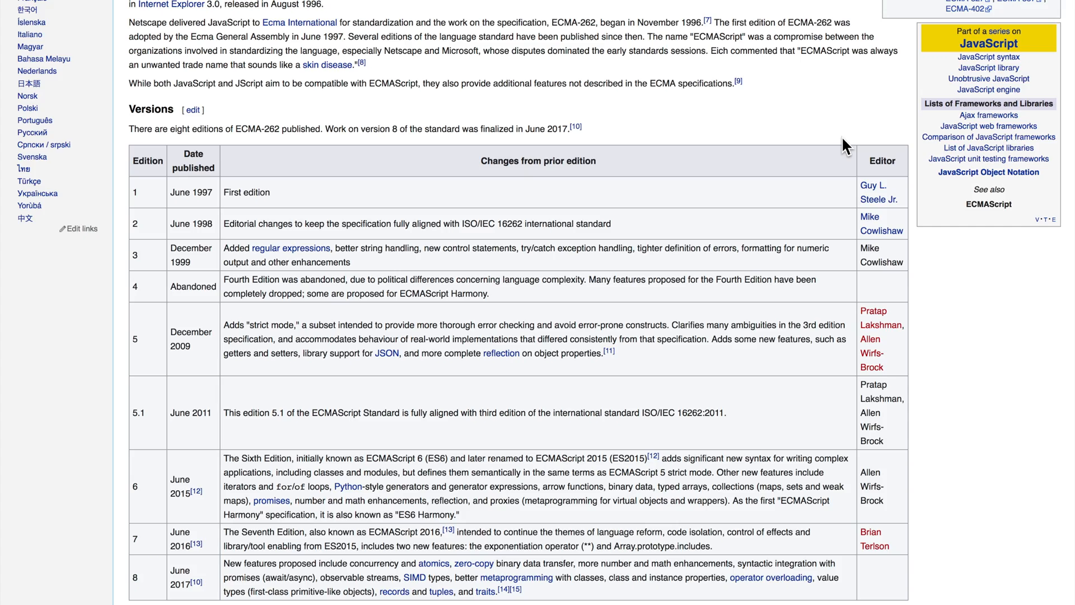
Step: Continue down through the individual edition sections to ES.Next
scroll(down, 3)
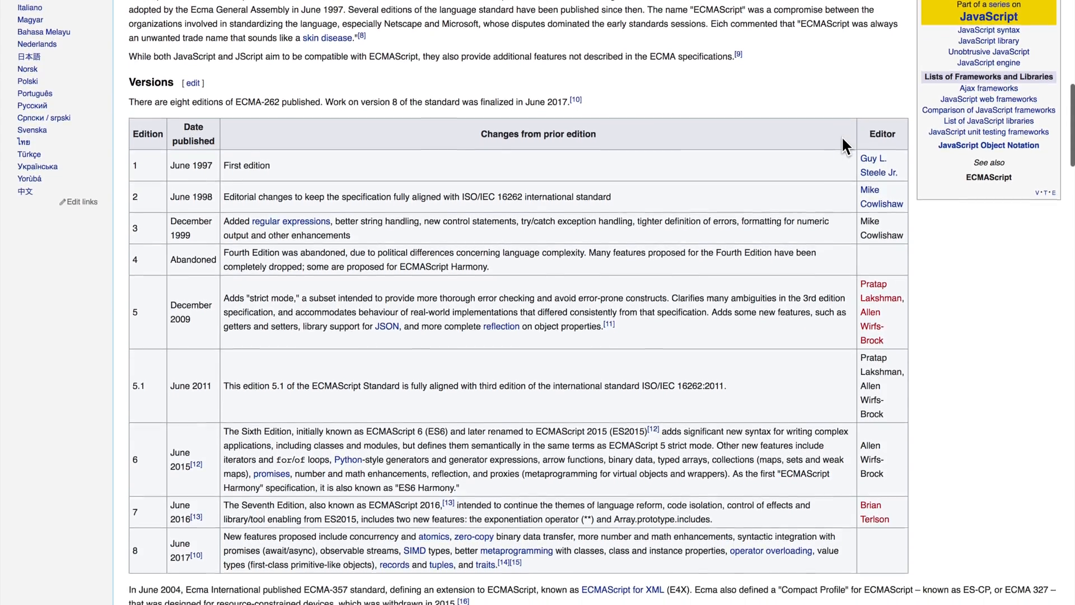
scroll(down, 3)
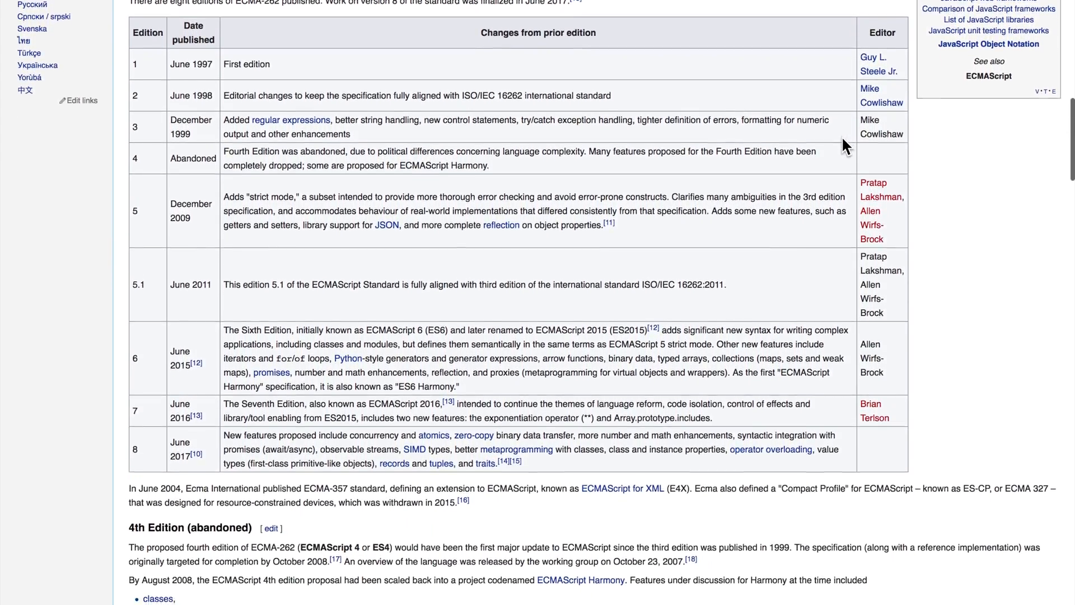
scroll(down, 3)
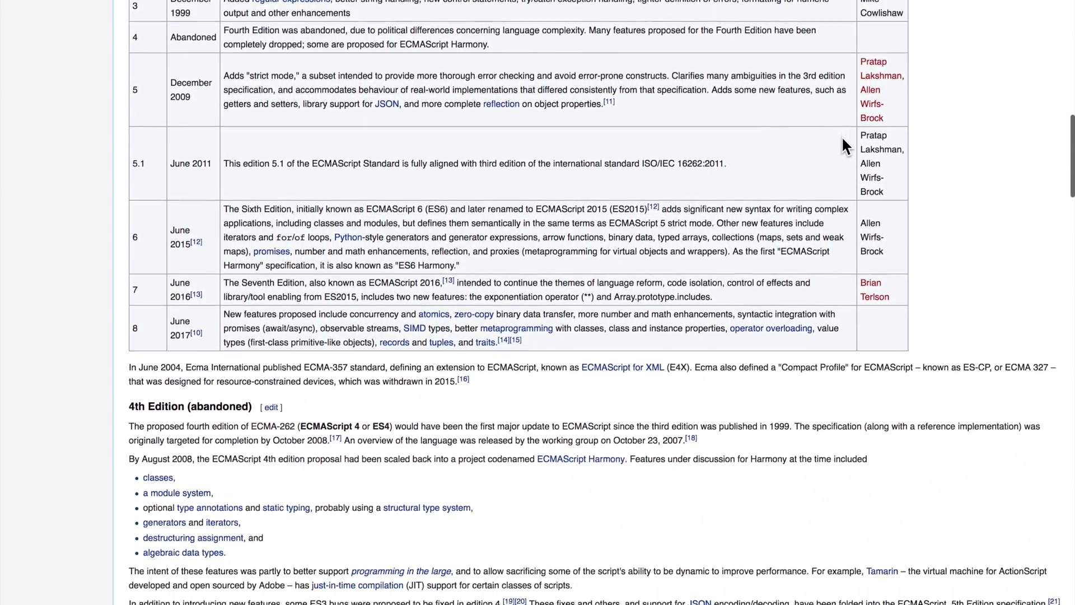
scroll(down, 3)
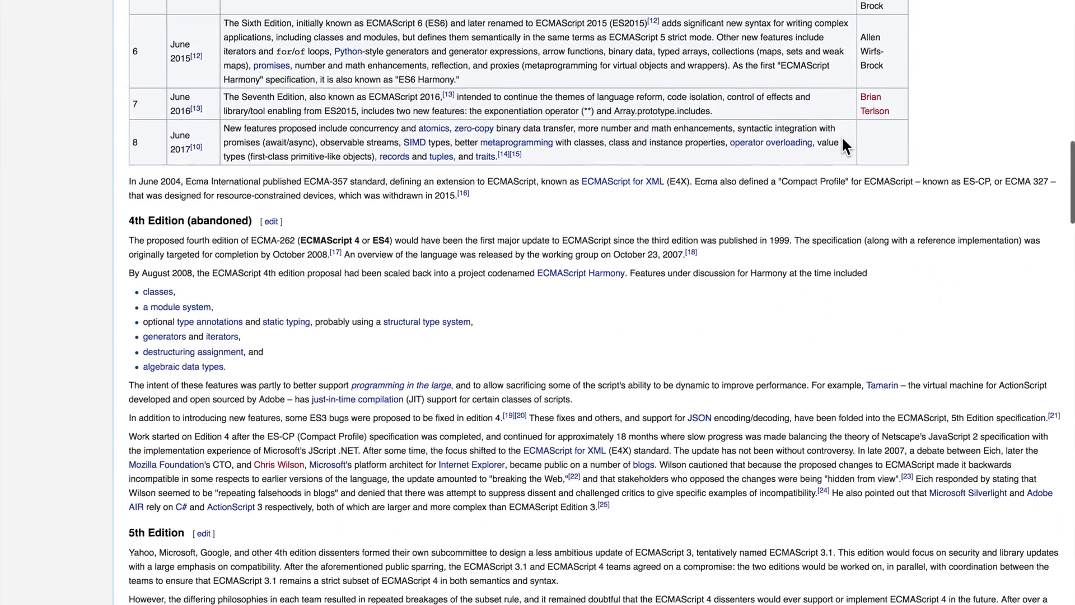
scroll(down, 3)
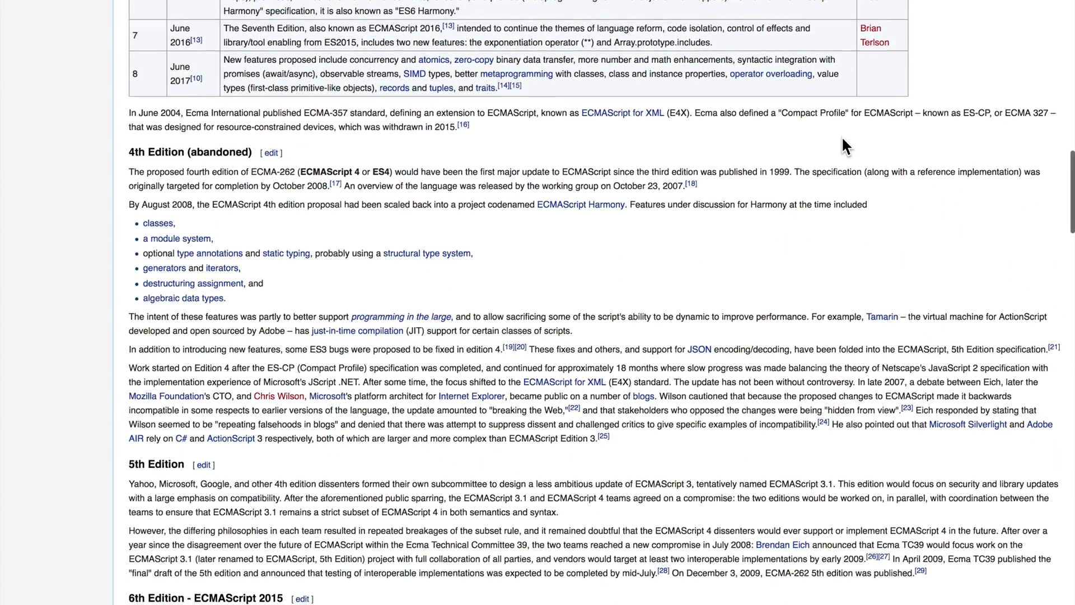
scroll(down, 3)
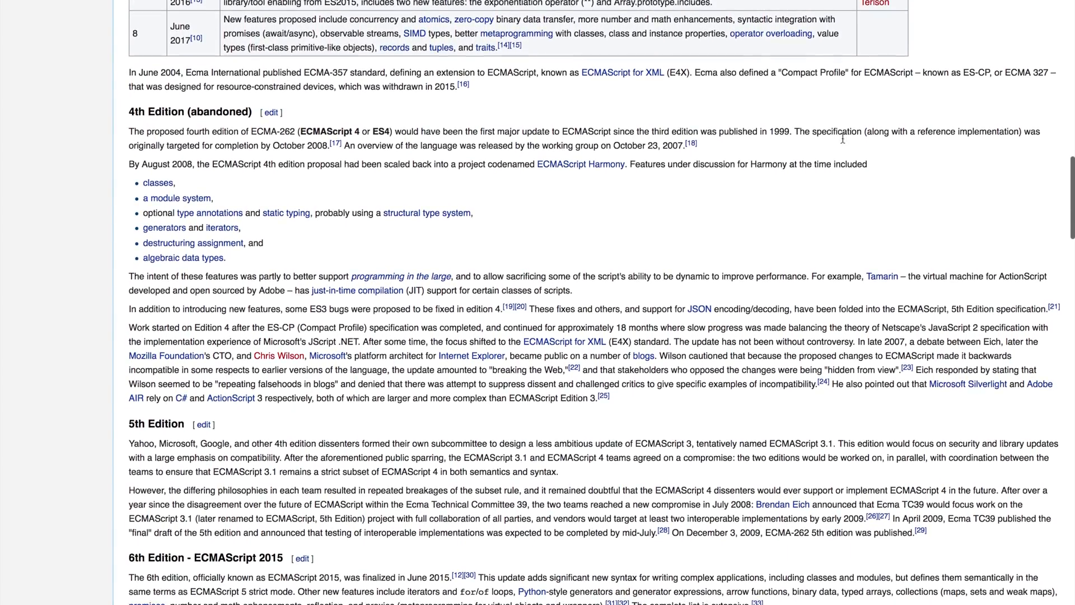
scroll(down, 3)
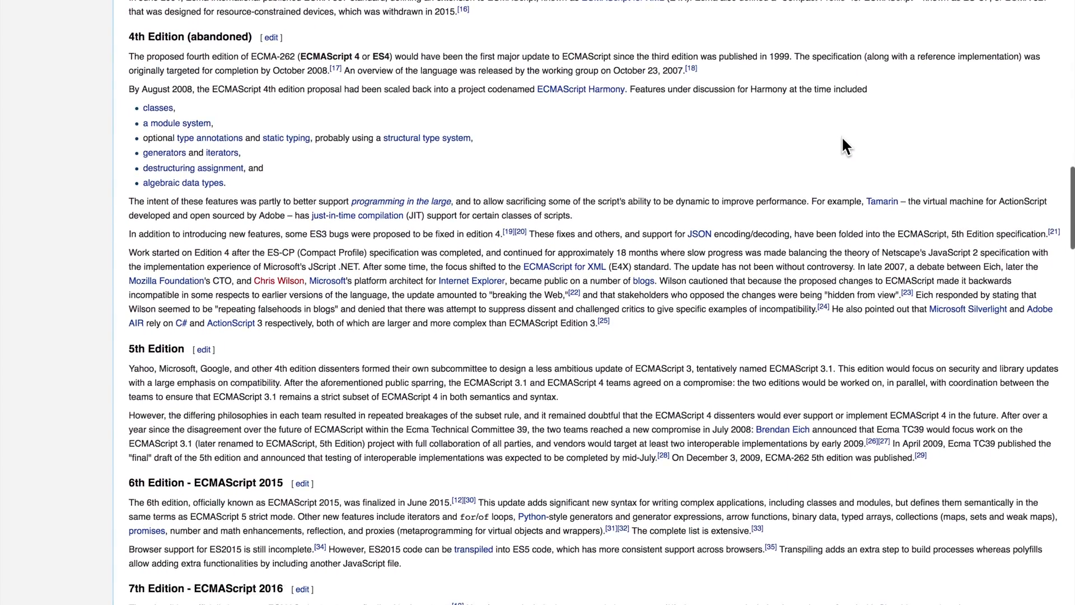
scroll(down, 3)
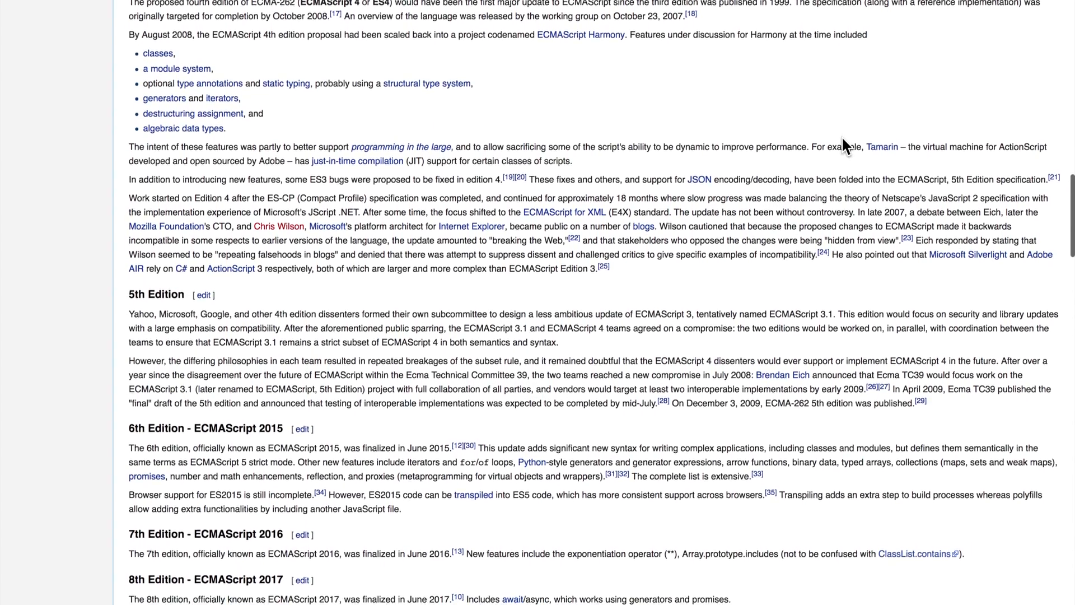
scroll(down, 3)
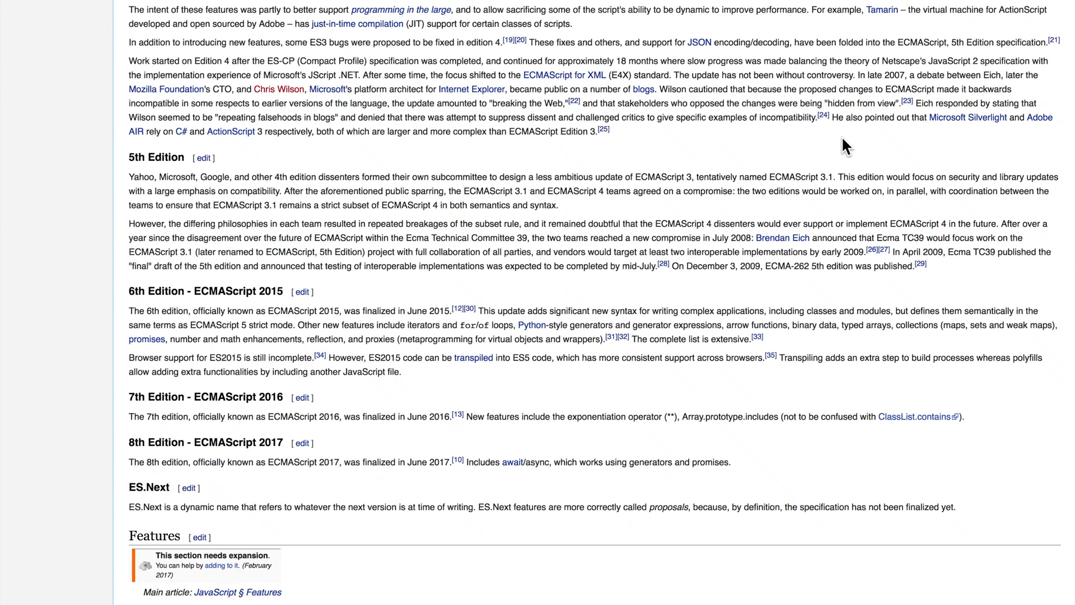
scroll(down, 3)
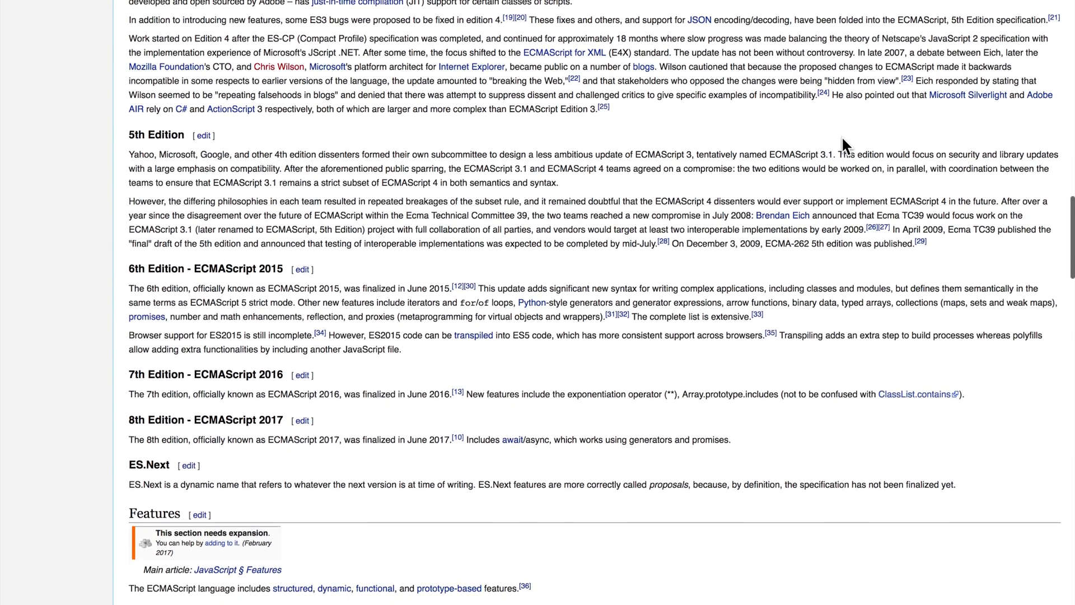
Step: Scroll past the Features and Syntax sections into Implementations
scroll(down, 3)
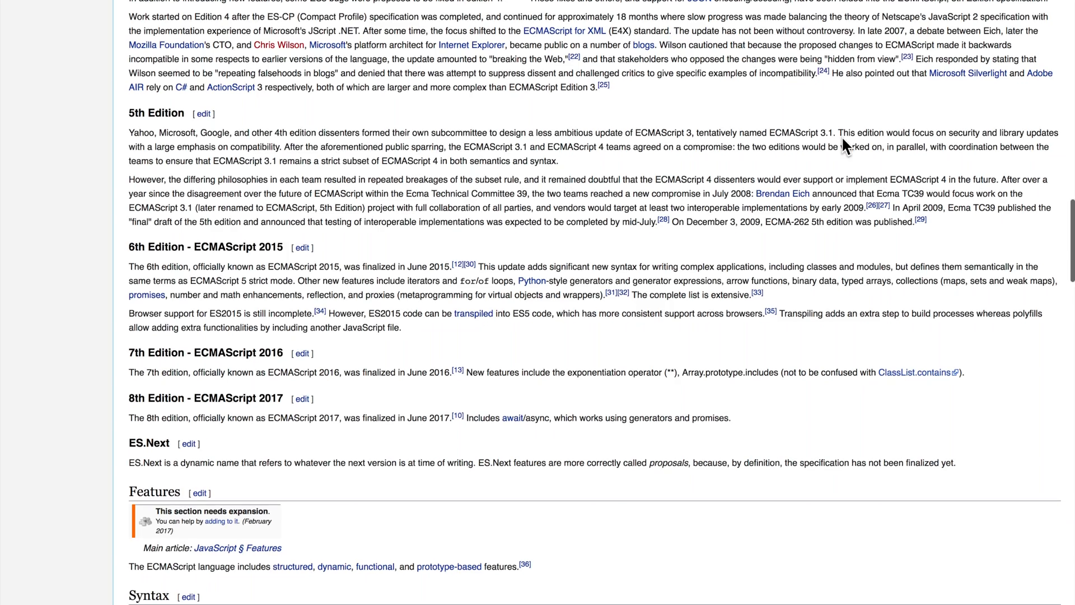
scroll(down, 3)
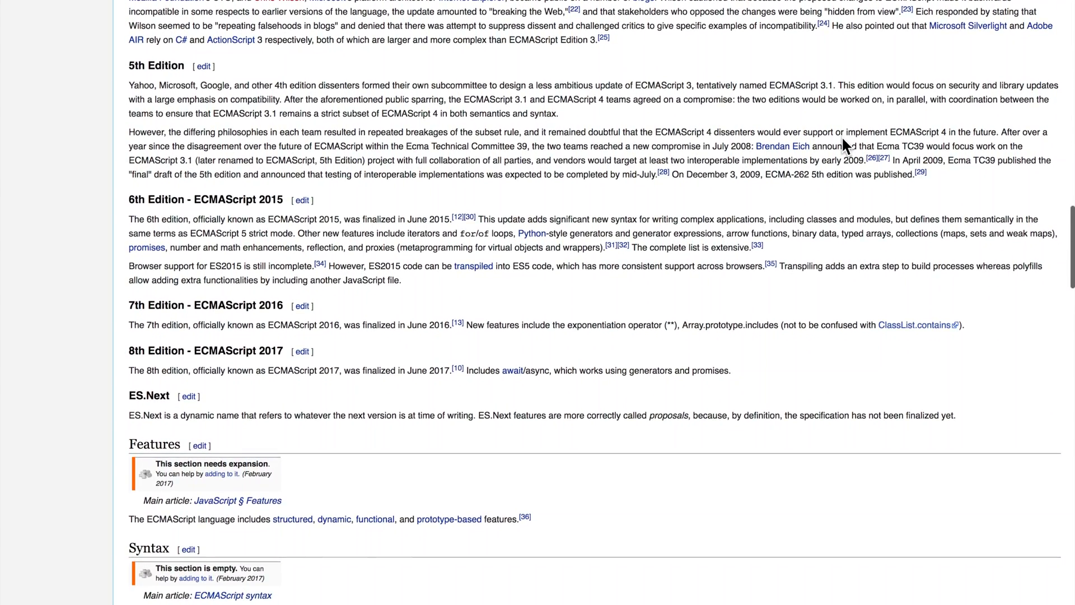
scroll(down, 3)
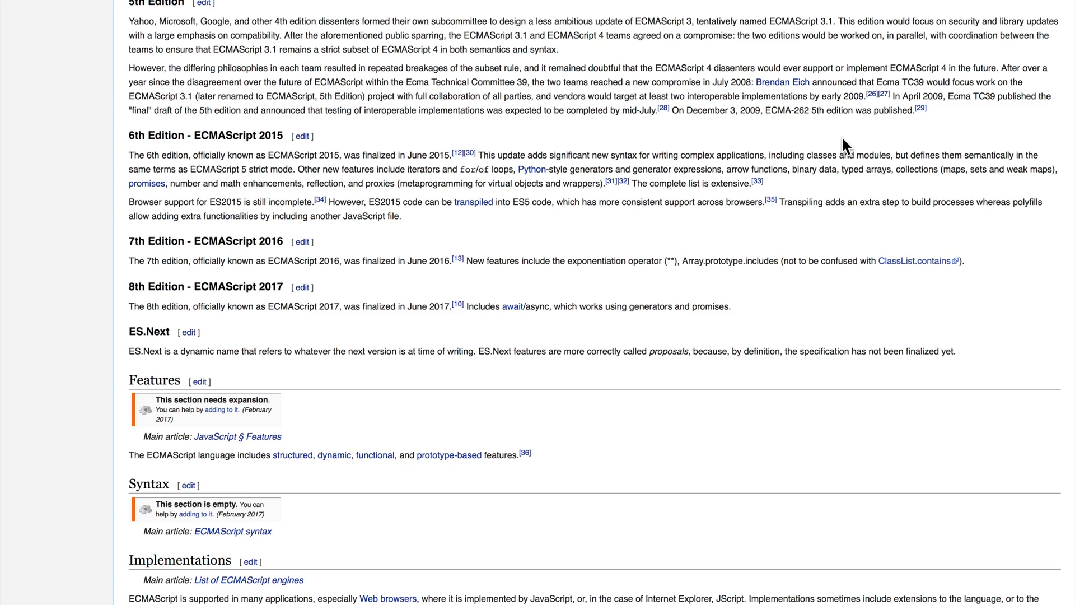
scroll(down, 3)
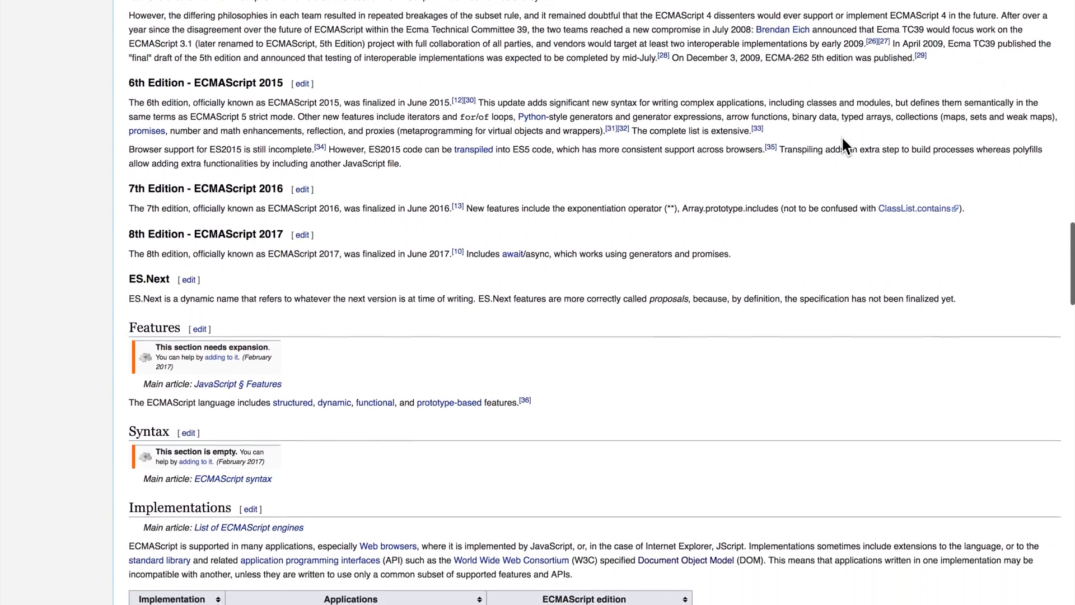
scroll(down, 3)
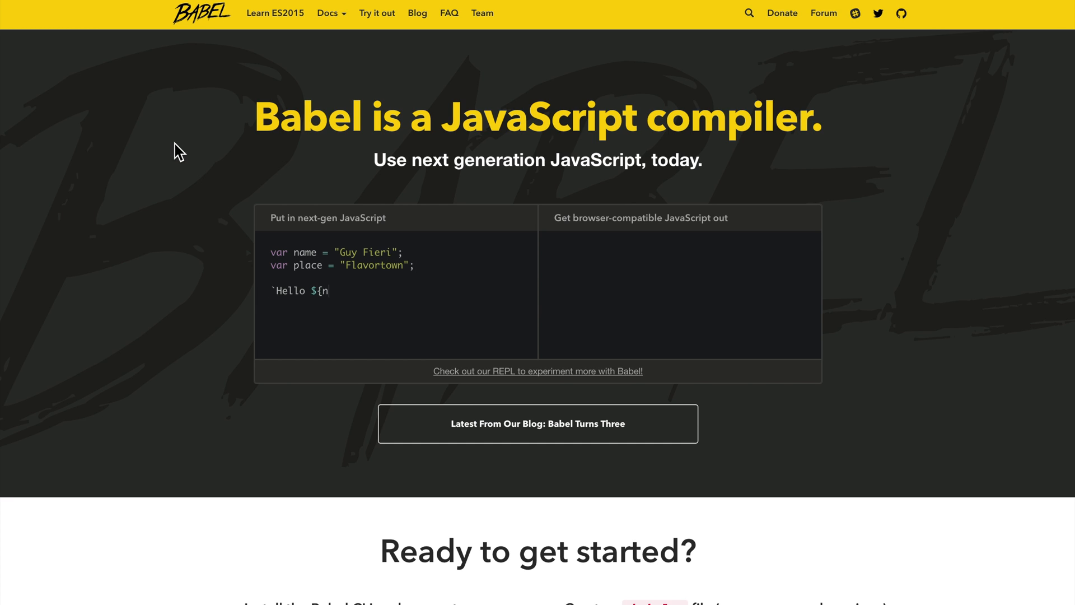
Step: Finish the template-string snippet in the editor, then read down to 'ES2015 and beyond'
text(ame}, ready for ${plac)
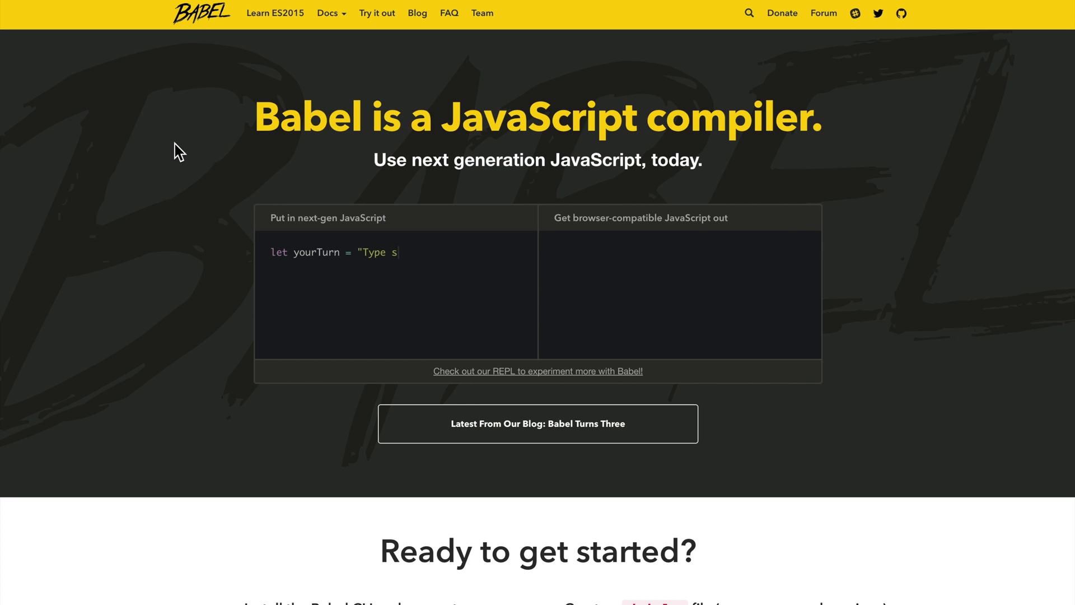
text(ome code in here!";)
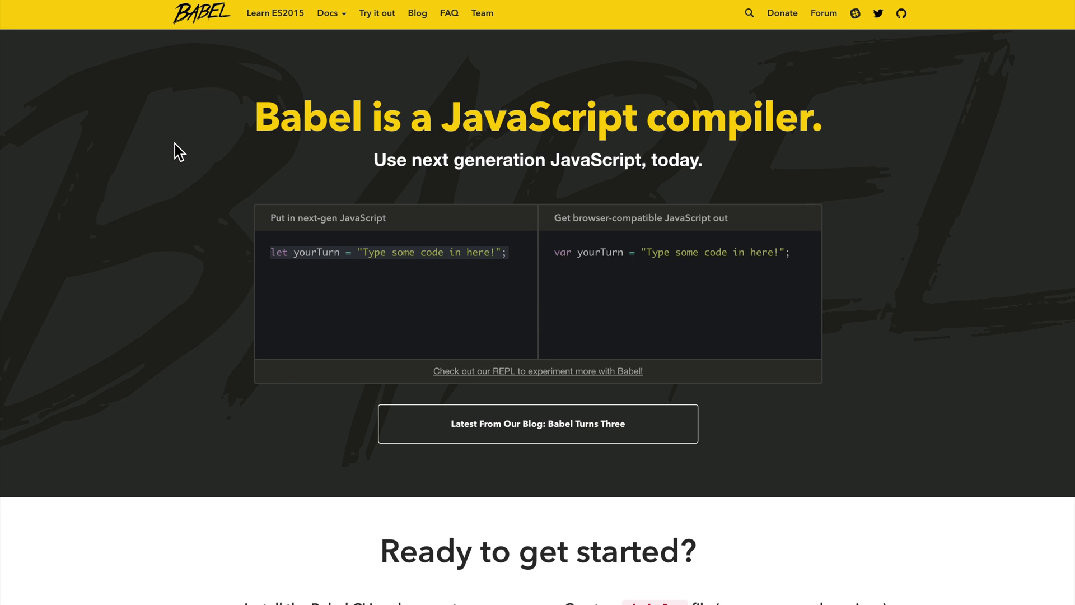
scroll(down, 3)
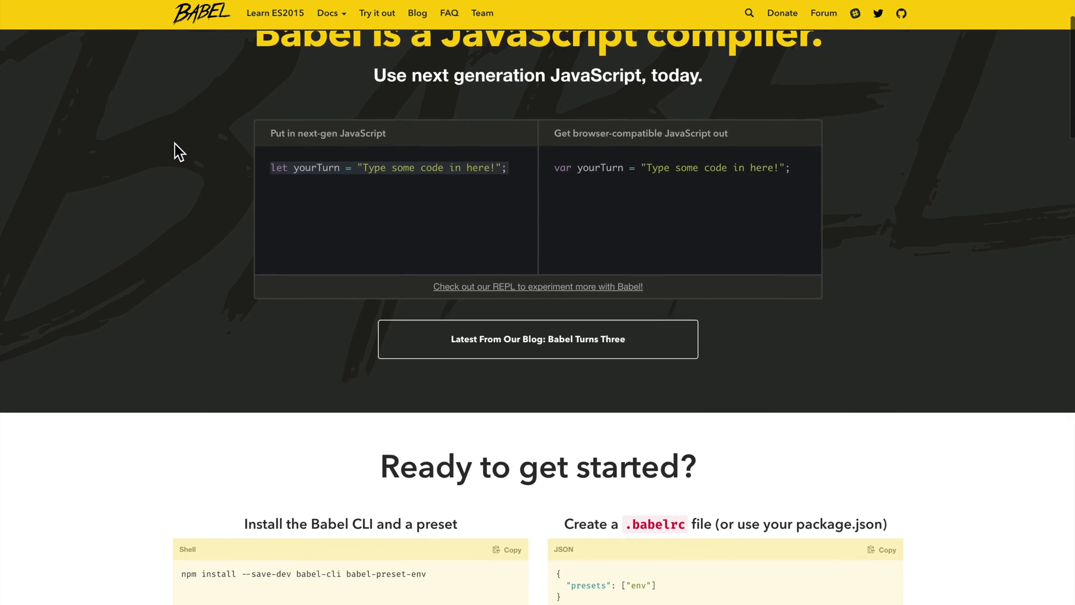
scroll(down, 3)
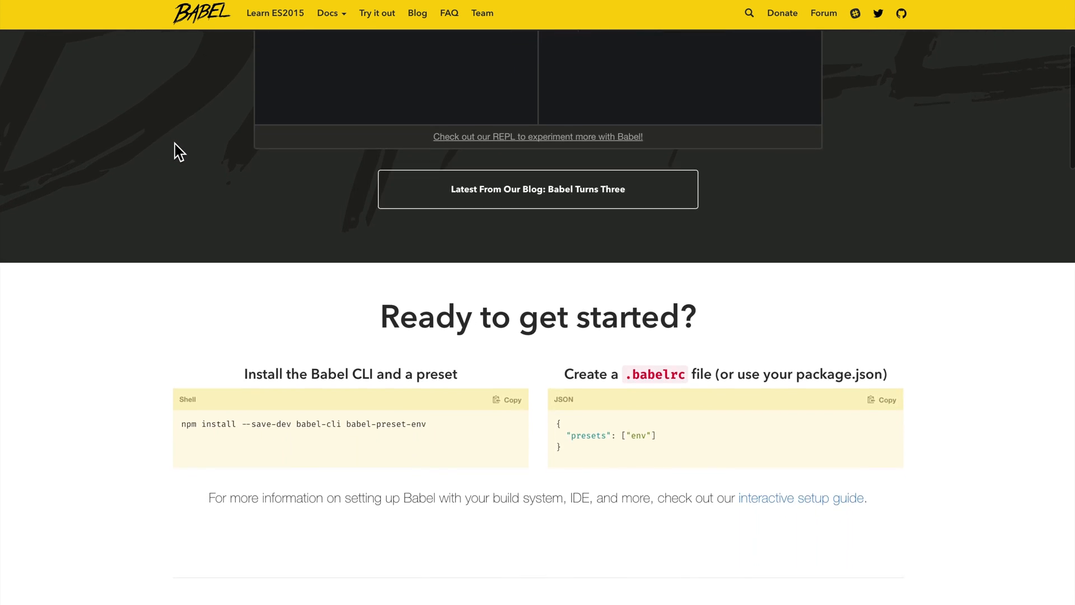
scroll(down, 3)
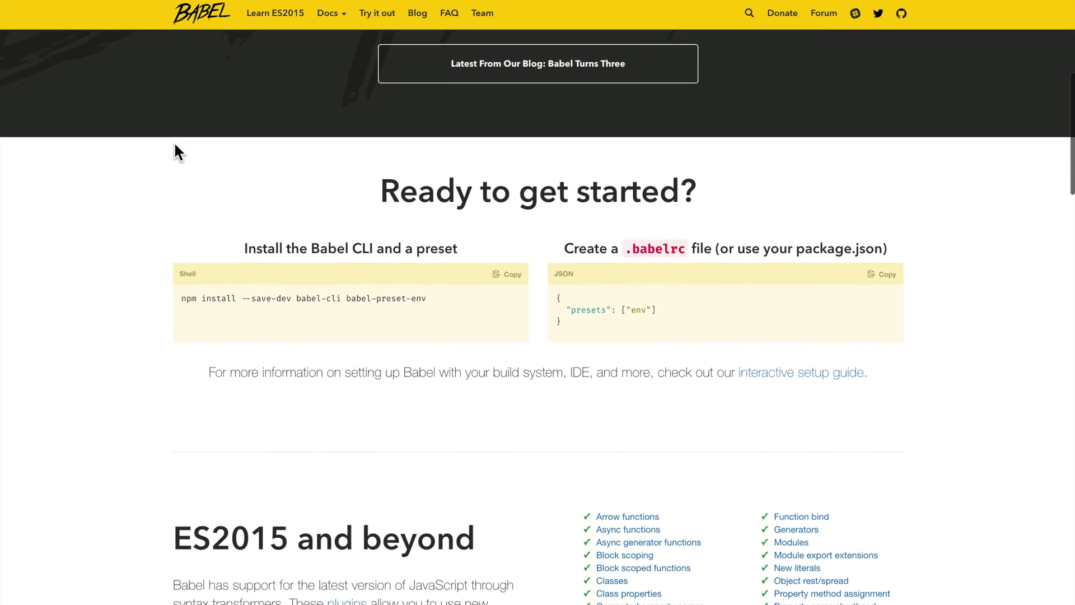
scroll(down, 3)
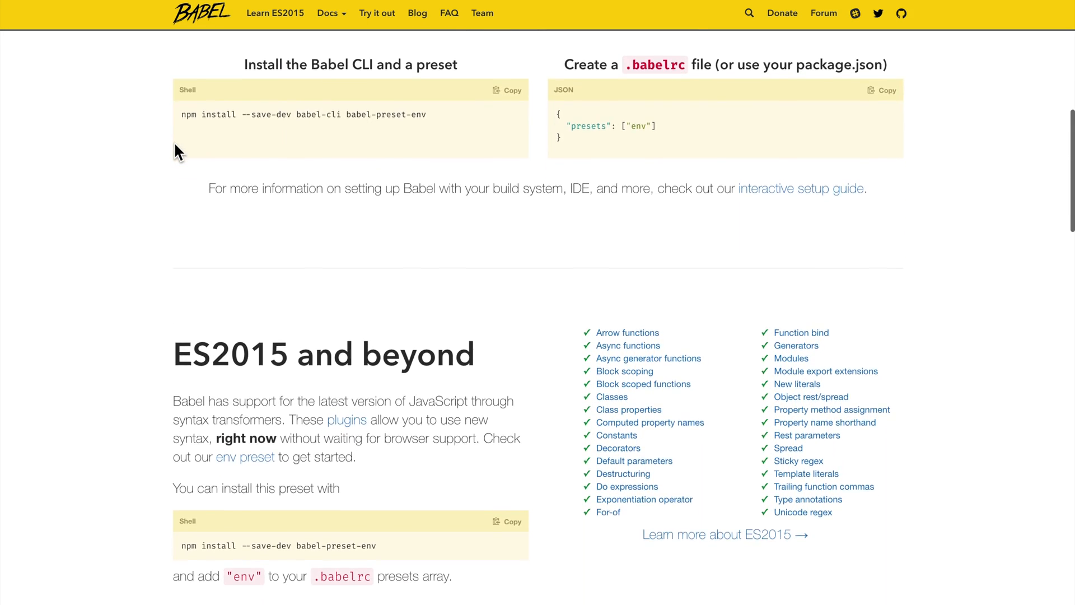
scroll(down, 3)
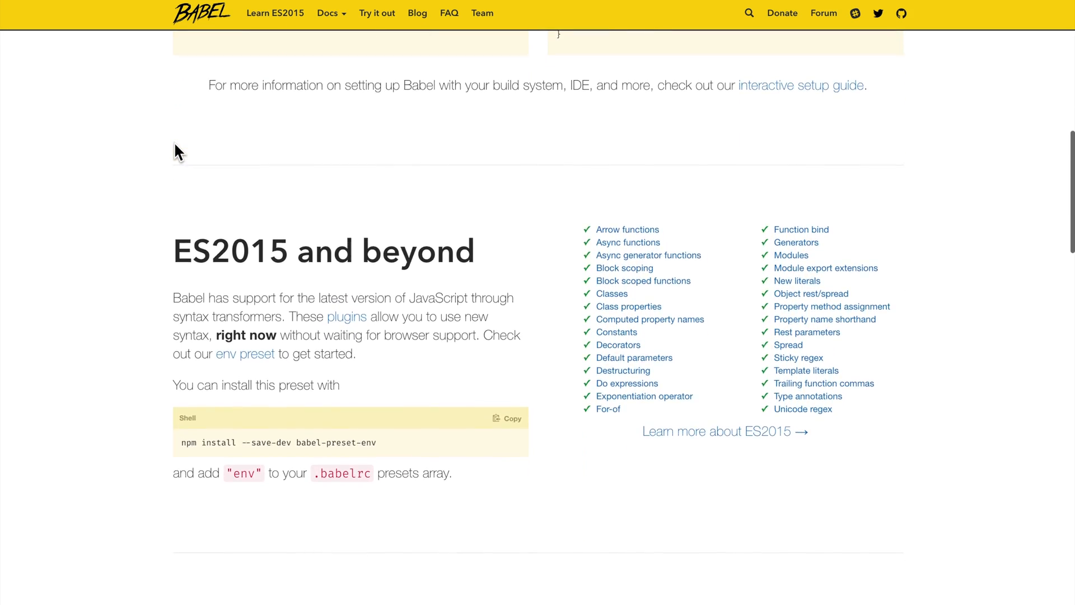
scroll(down, 3)
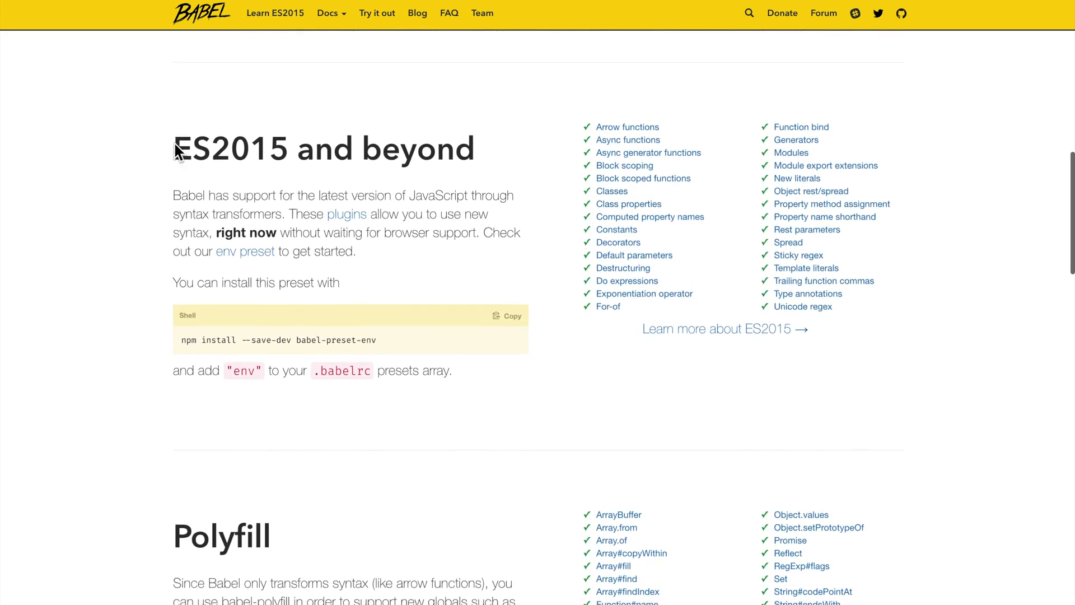
Step: Open the Learn ES2015 page and read its opening feature examples, starting with arrows
click(275, 13)
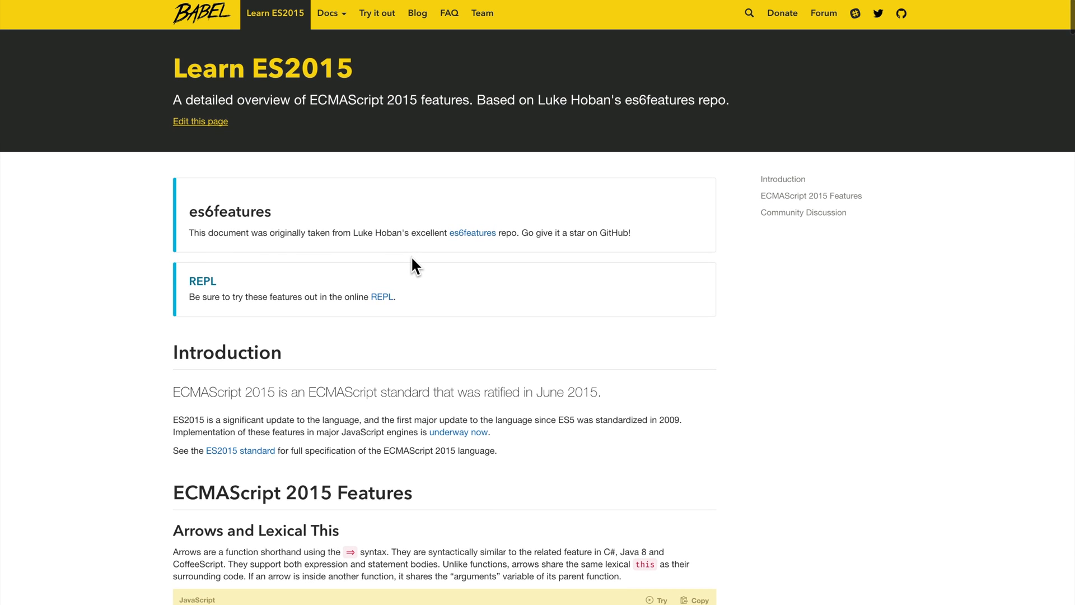
scroll(down, 3)
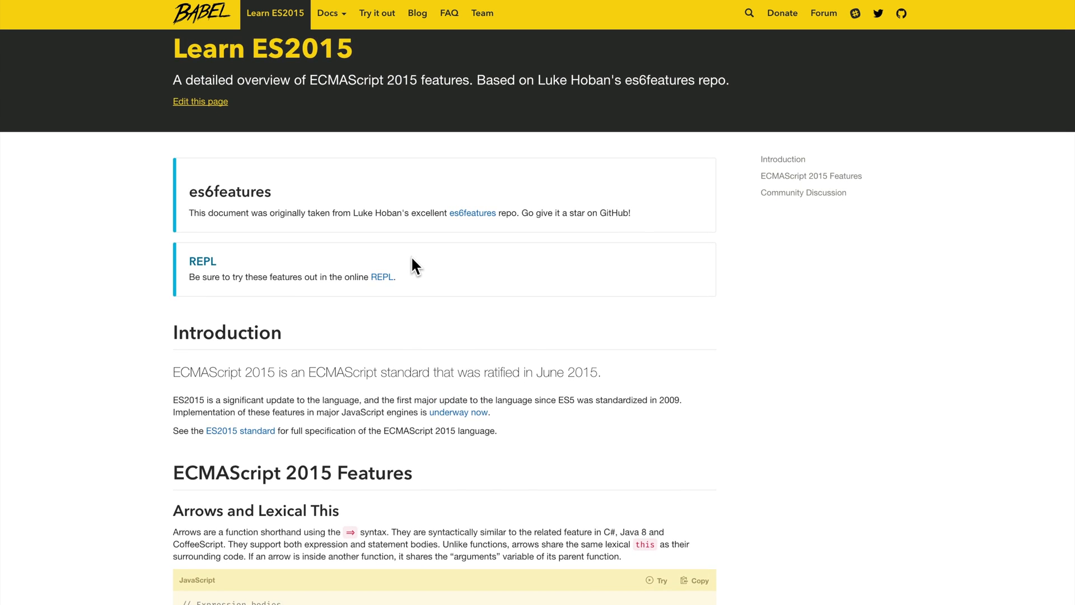
scroll(down, 3)
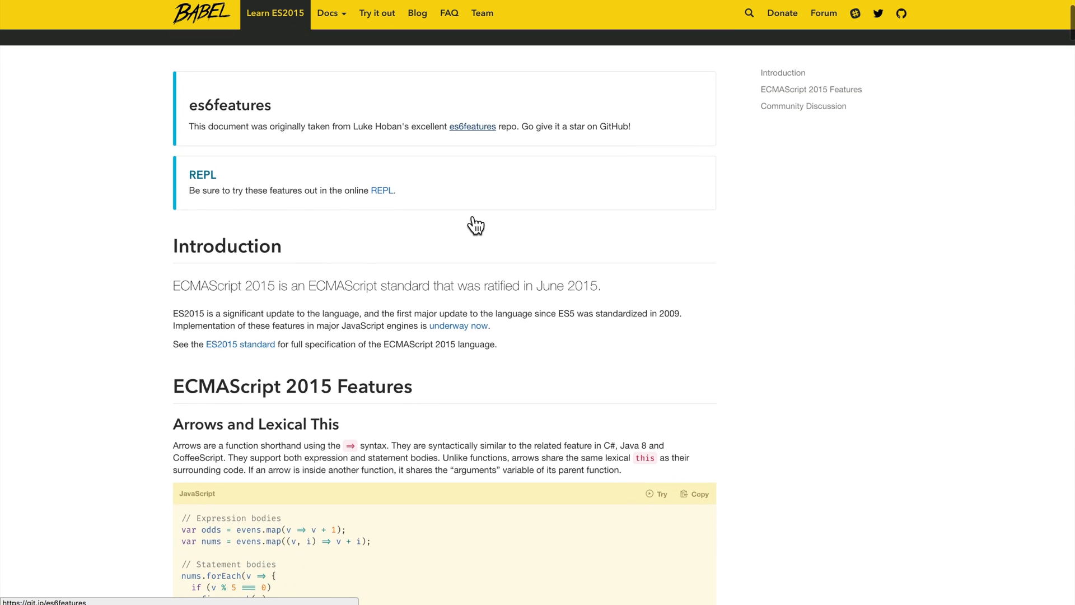
scroll(down, 3)
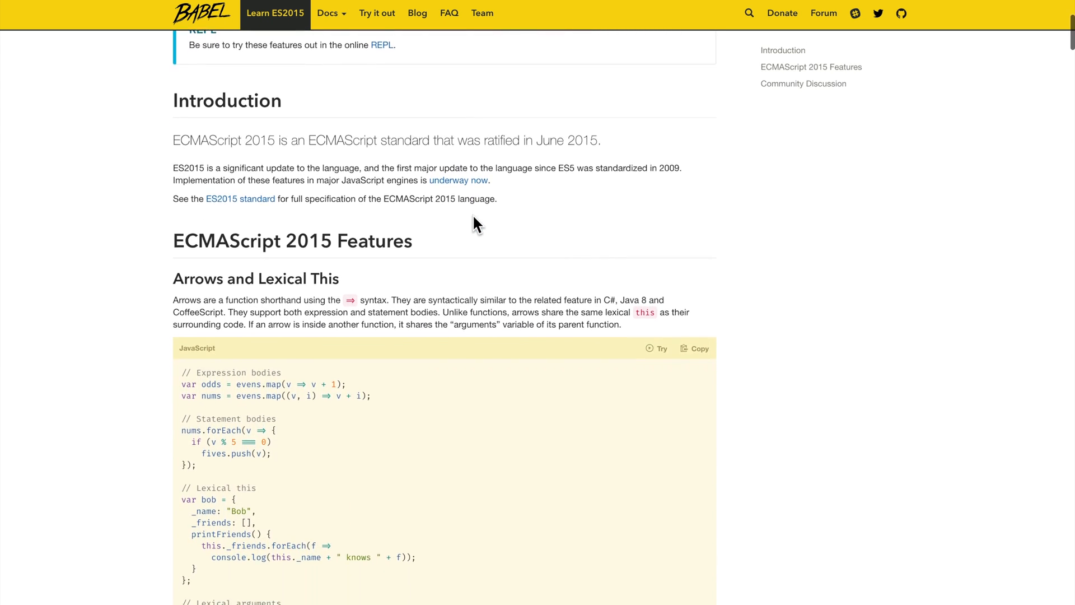
scroll(down, 3)
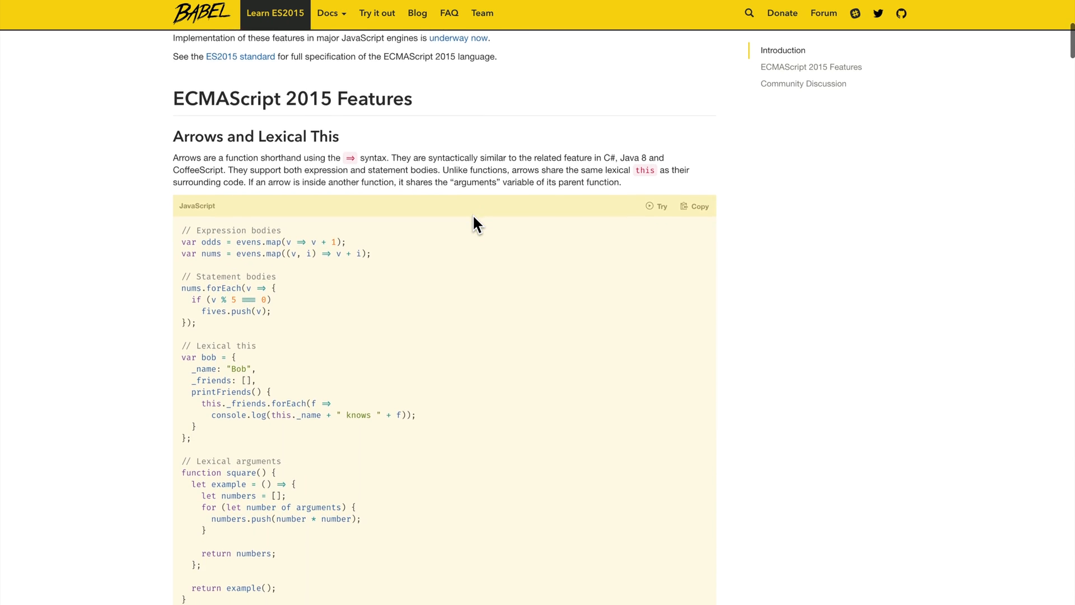
scroll(down, 3)
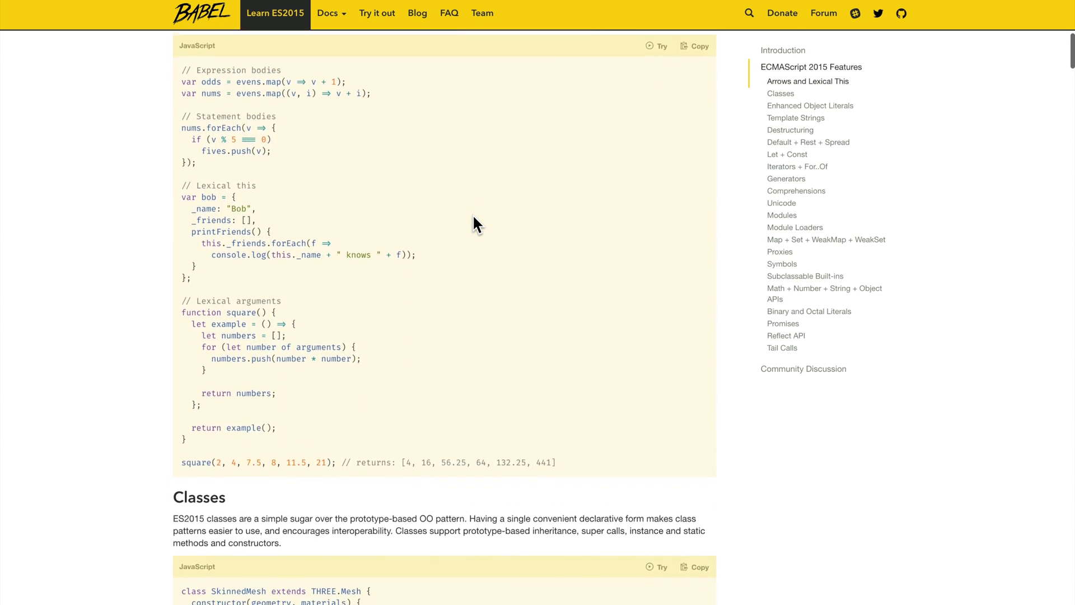
scroll(down, 3)
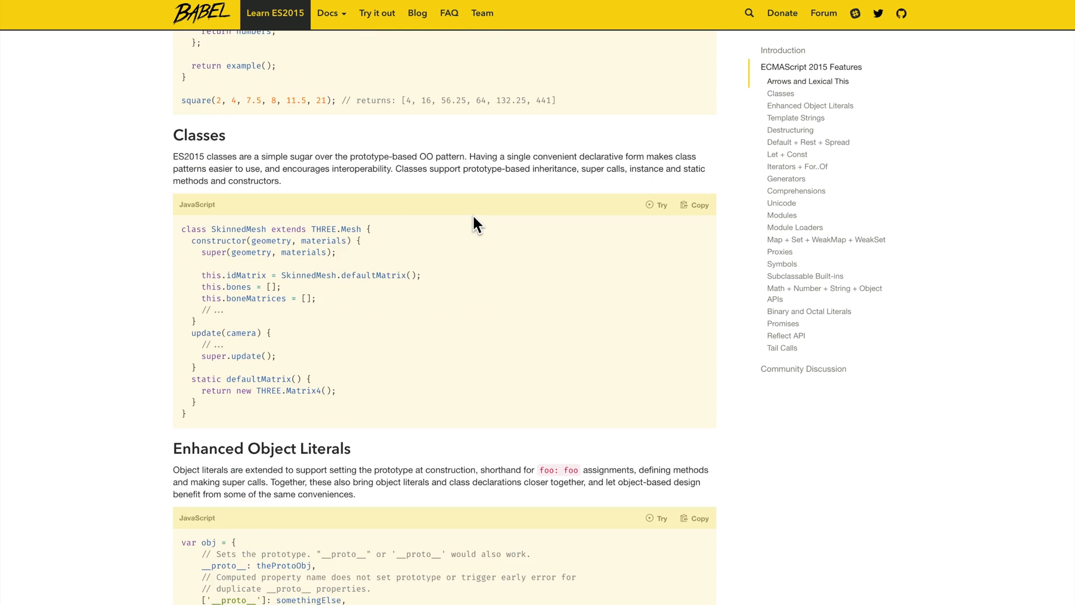
scroll(down, 3)
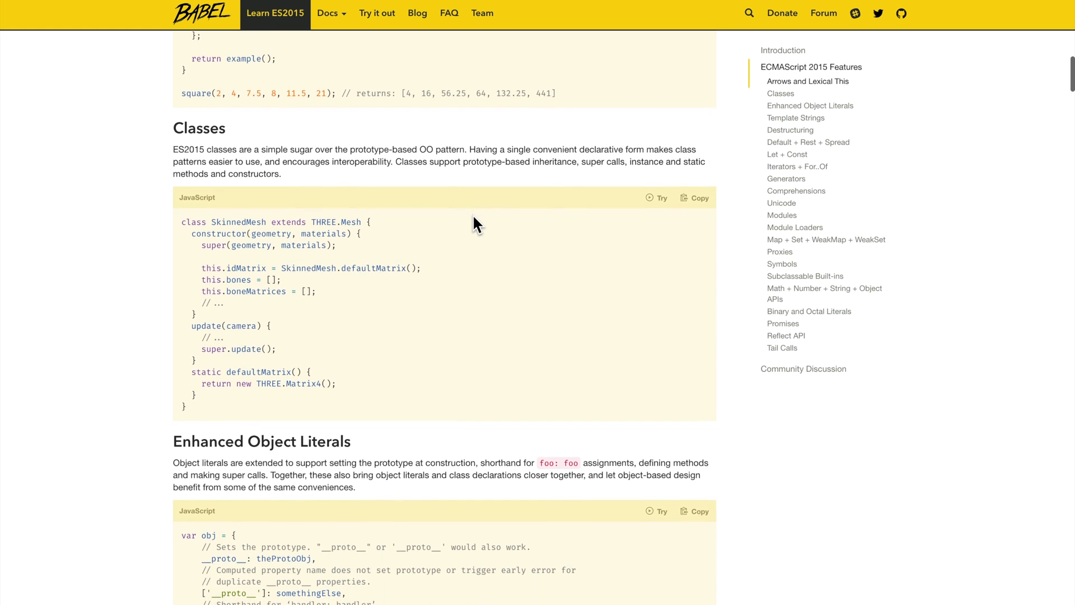
scroll(down, 3)
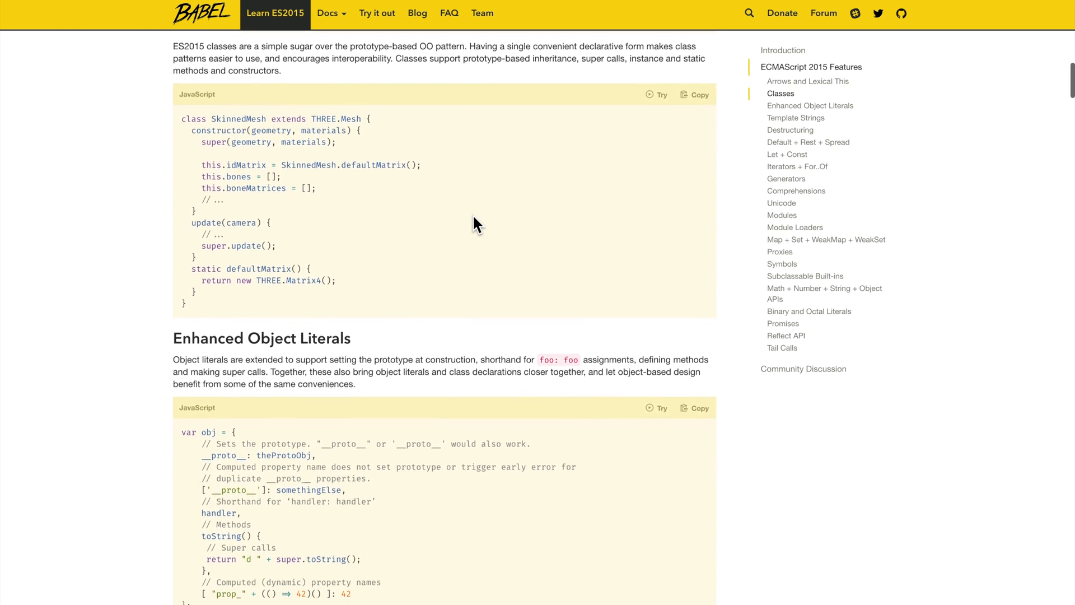
Step: Keep reading past Template Strings and Destructuring down to Default + Rest + Spread
scroll(down, 3)
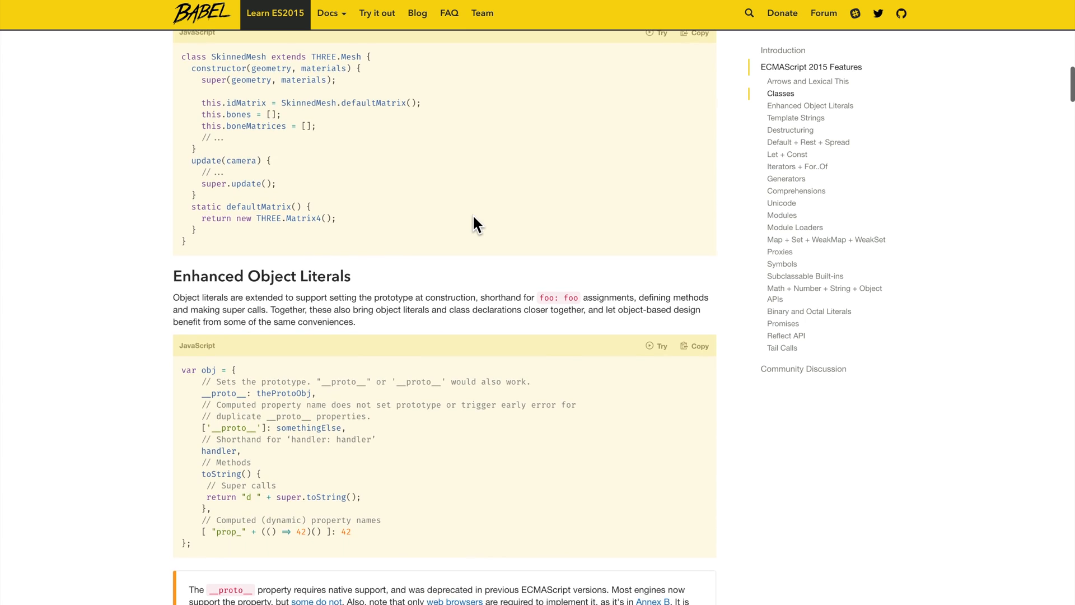
scroll(down, 3)
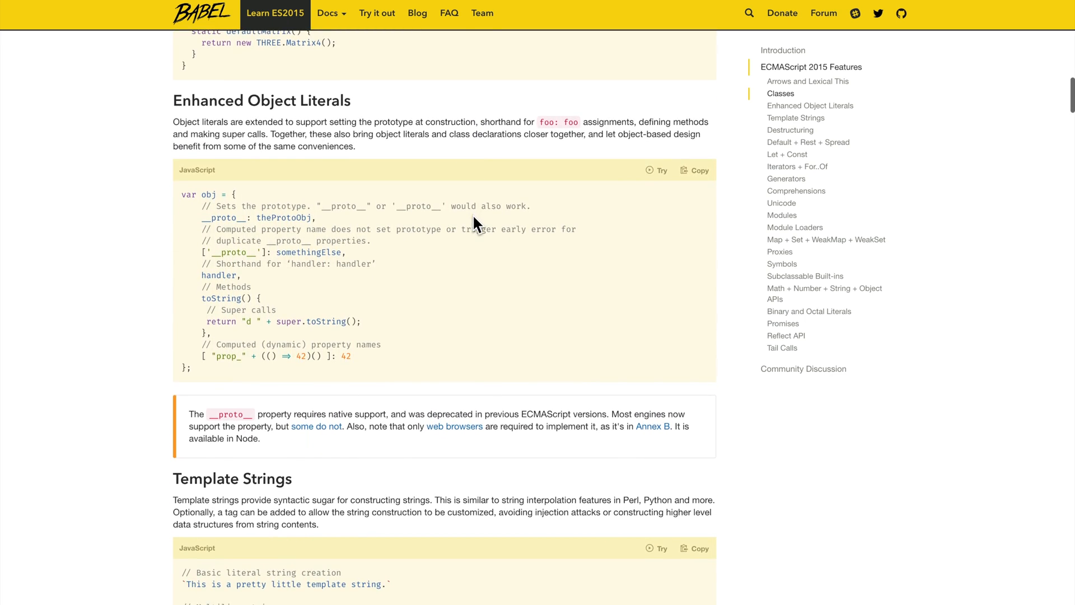
scroll(down, 3)
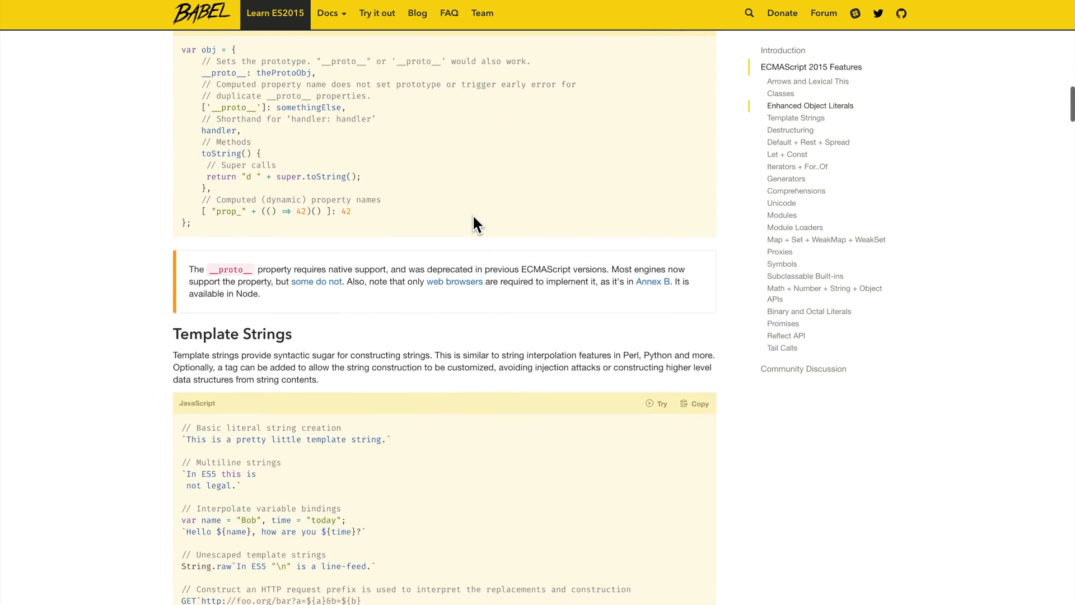
scroll(down, 3)
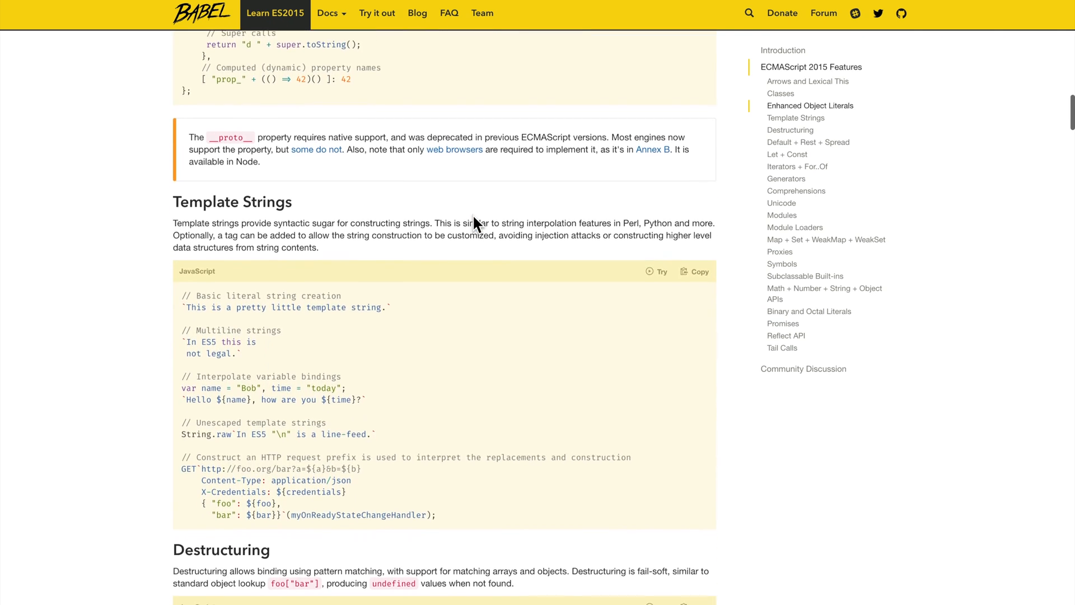
scroll(down, 3)
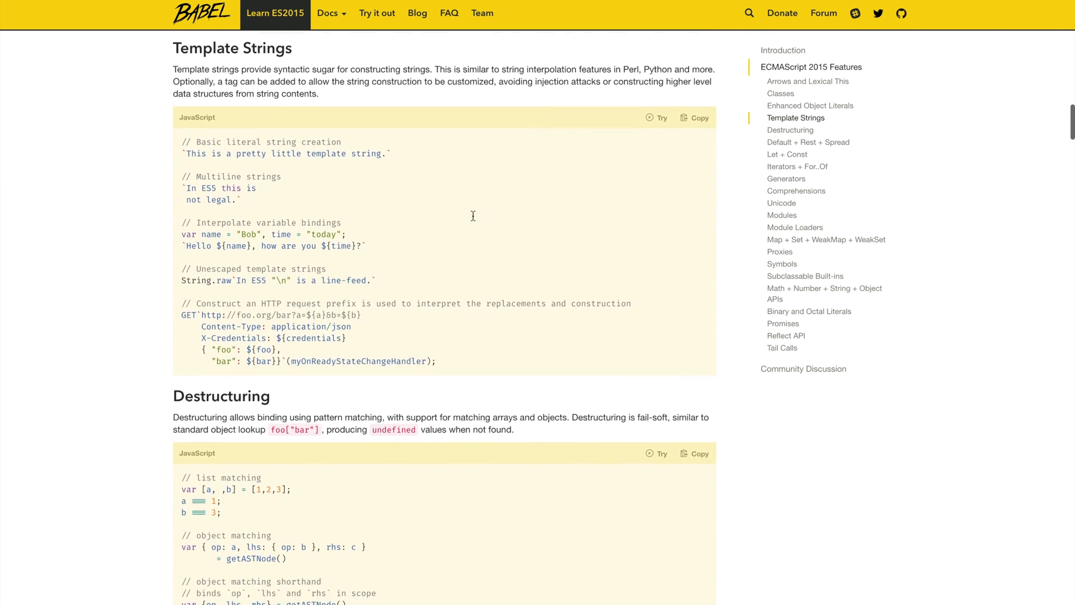
scroll(down, 3)
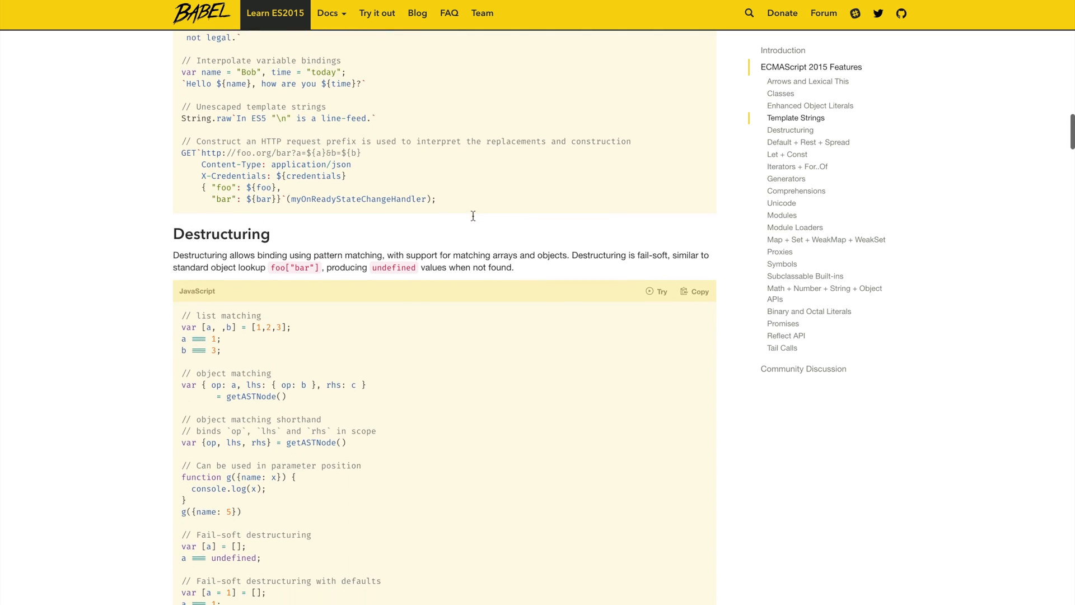
scroll(down, 3)
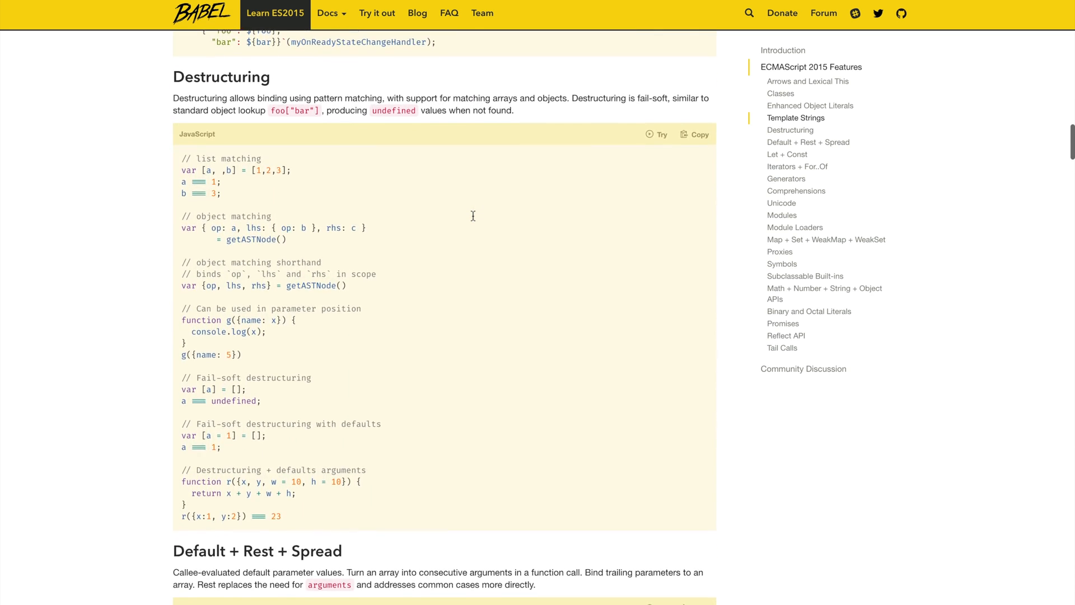
scroll(down, 3)
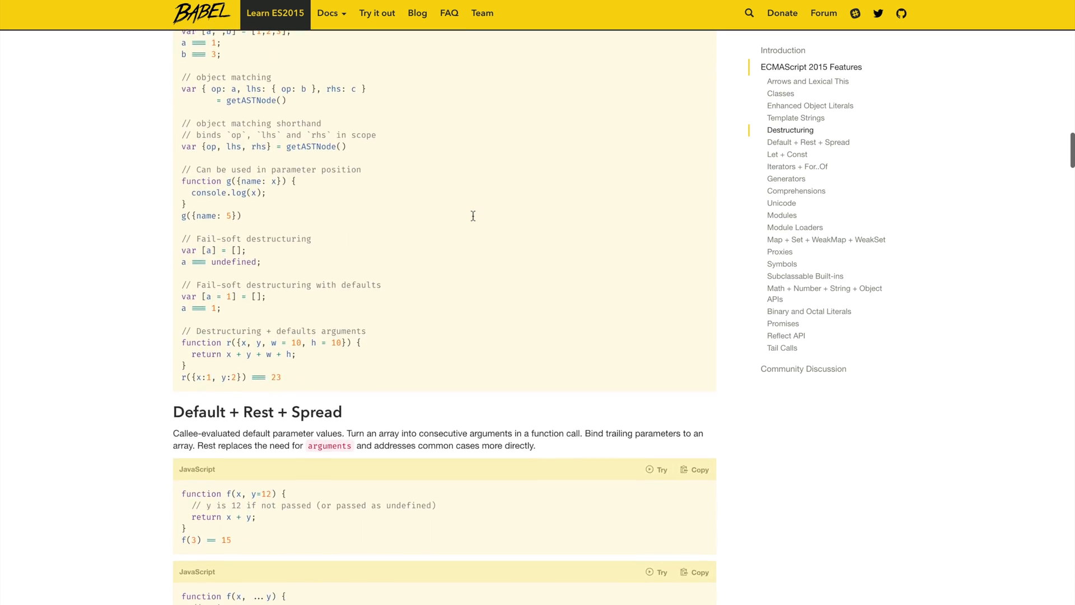
scroll(down, 3)
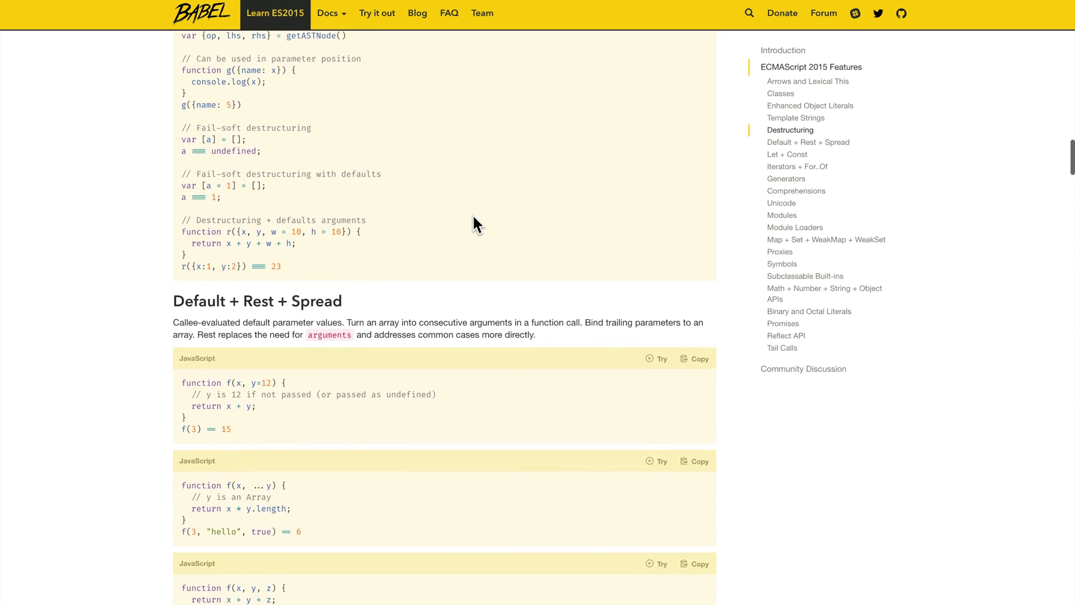
scroll(down, 3)
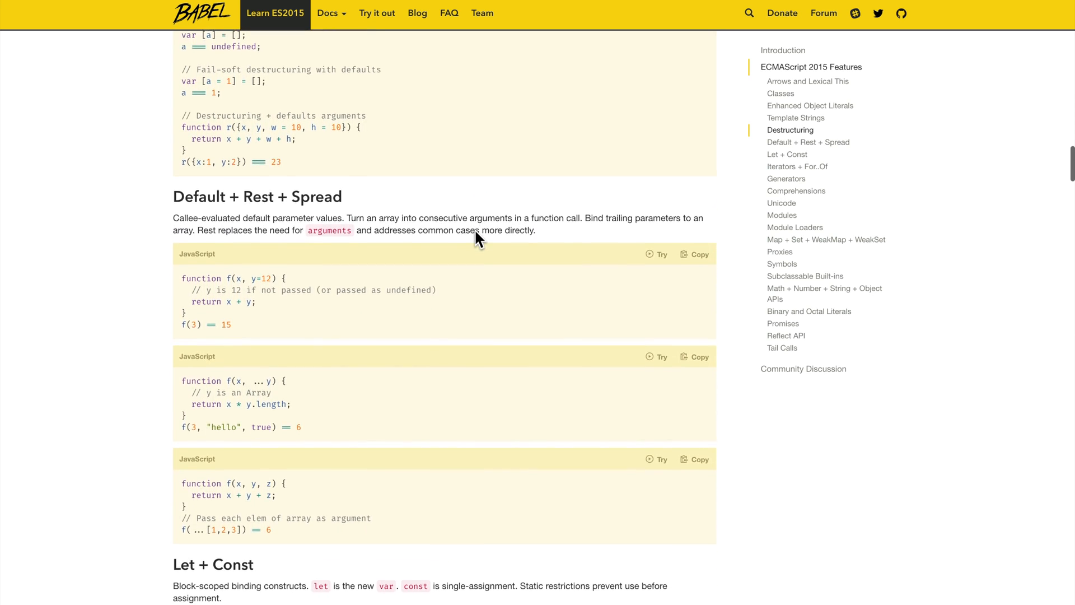
Step: Scroll the Learn ES2015 page toward the es6features repository link
scroll(down, 3)
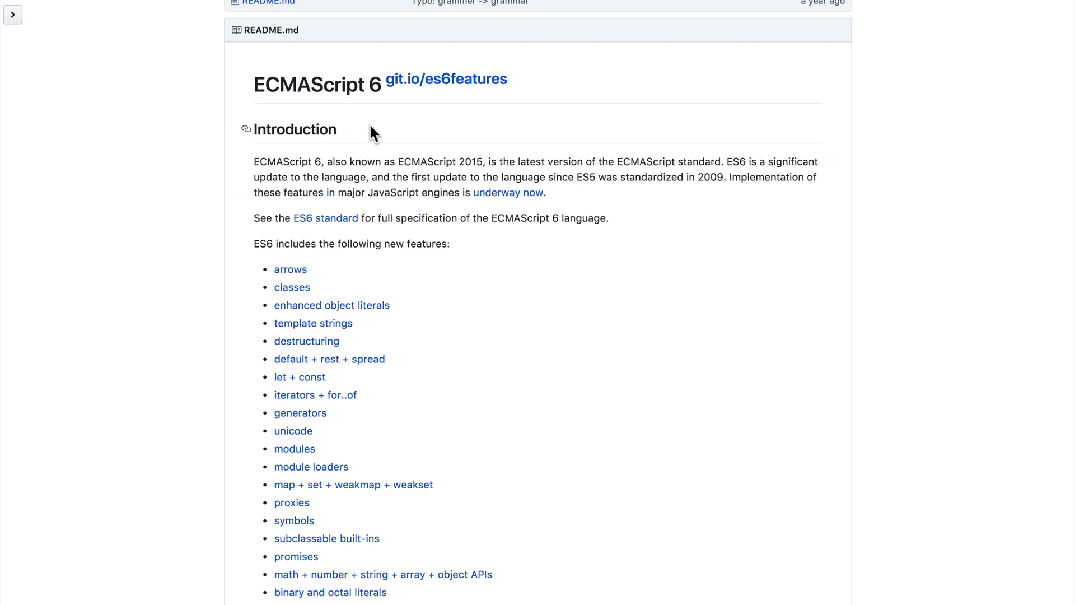
Step: Scroll the es6features README through the feature list and the Arrows and Classes examples
scroll(down, 3)
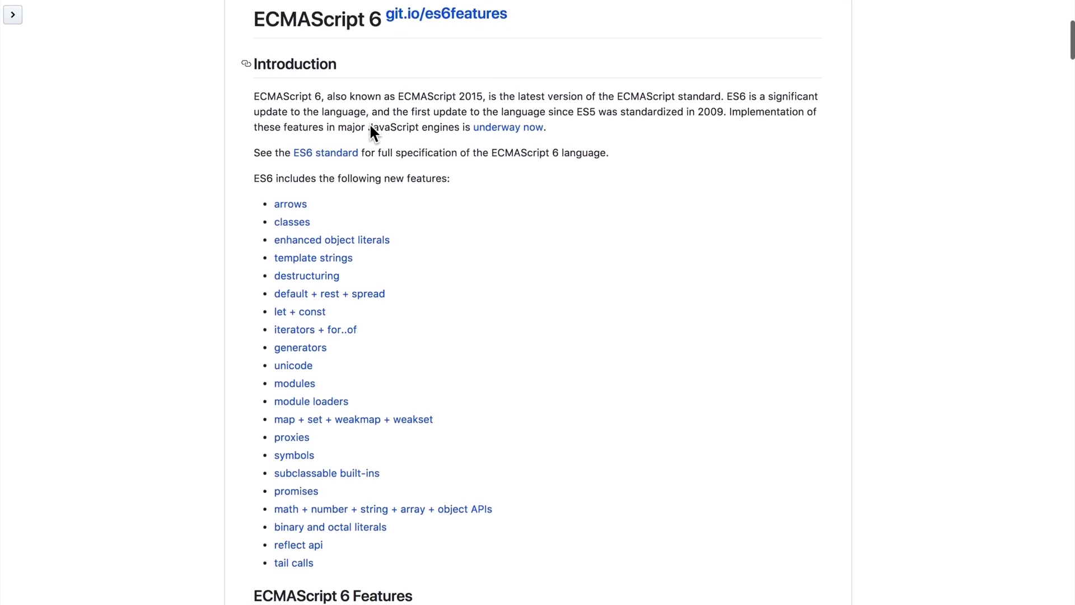
scroll(down, 3)
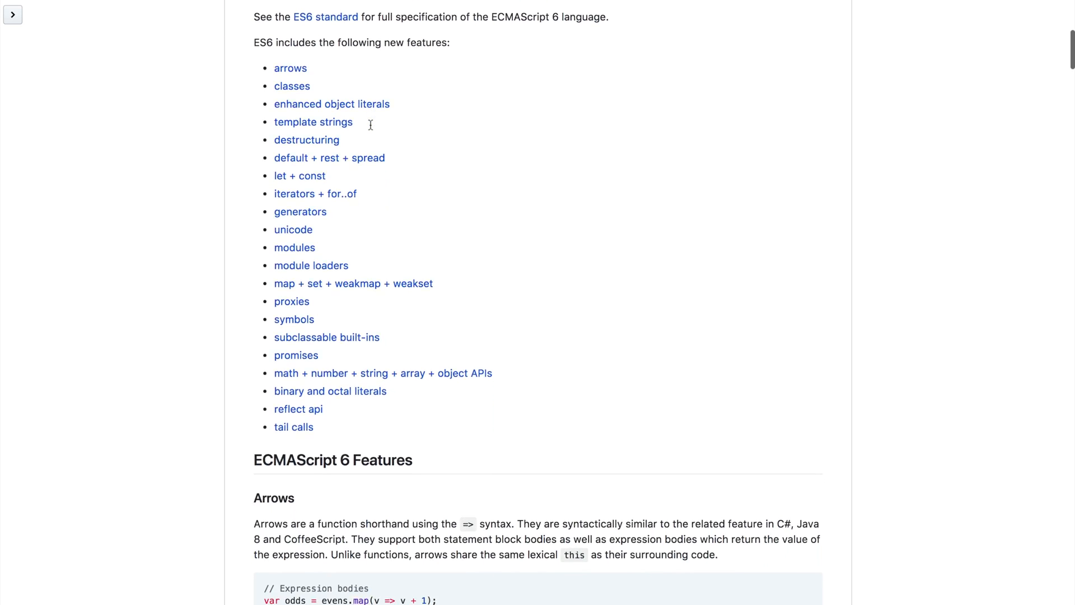
scroll(down, 3)
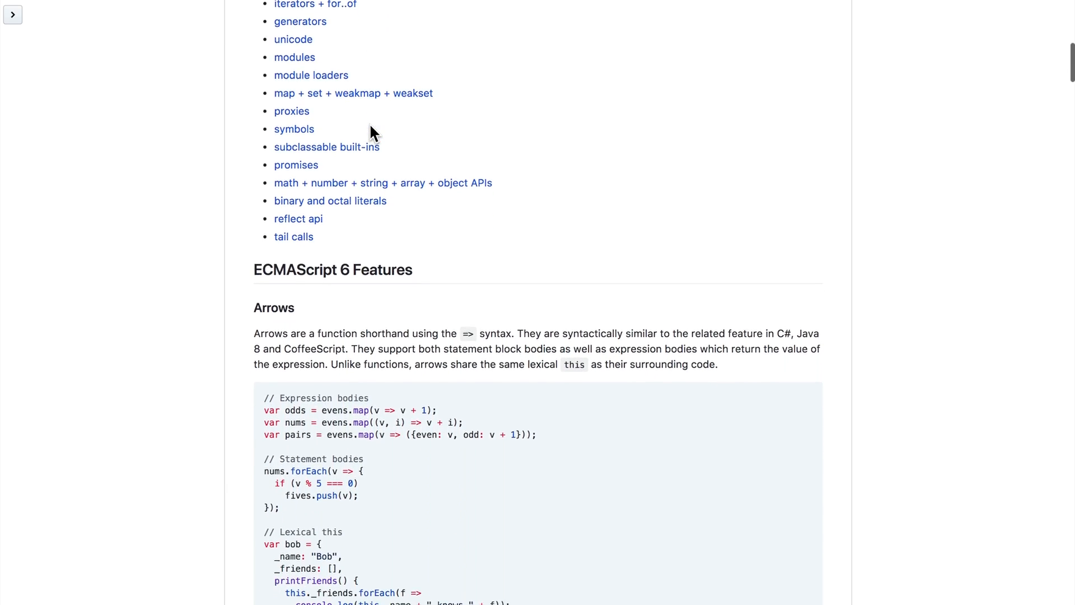
scroll(down, 3)
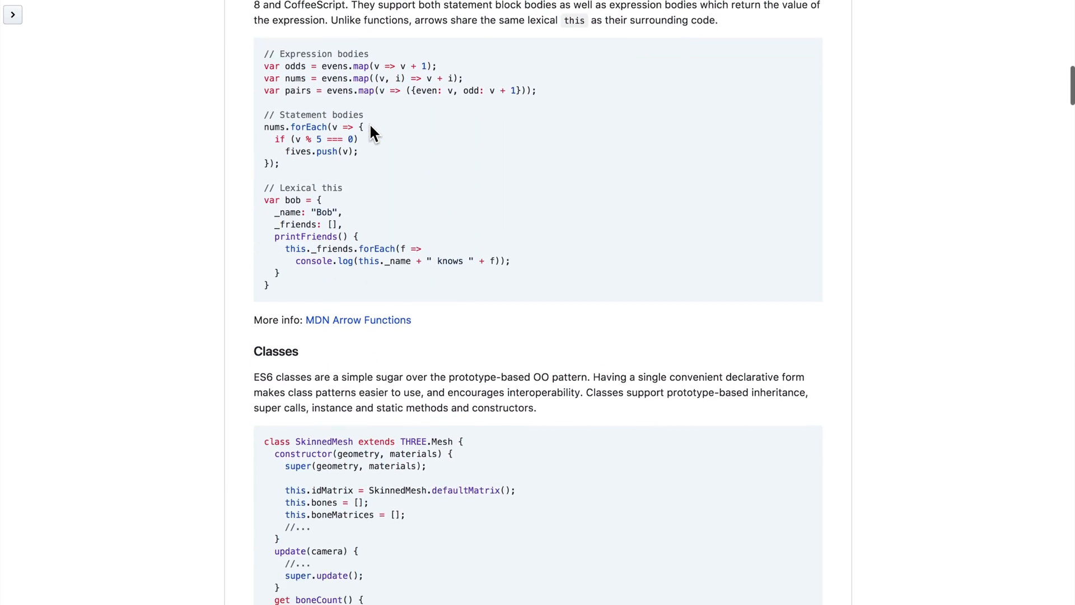
scroll(down, 3)
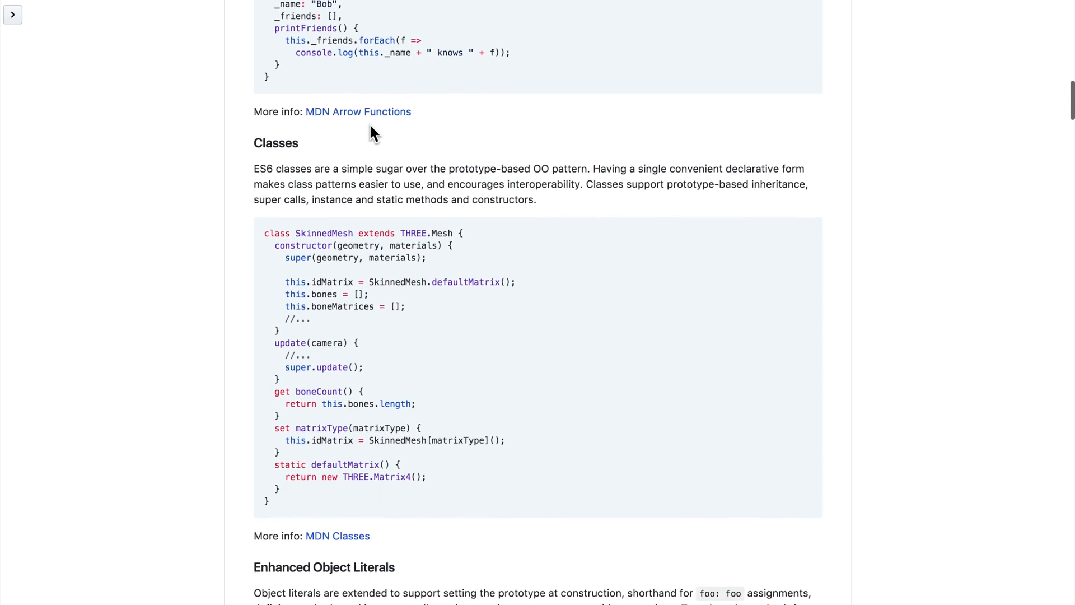
scroll(down, 3)
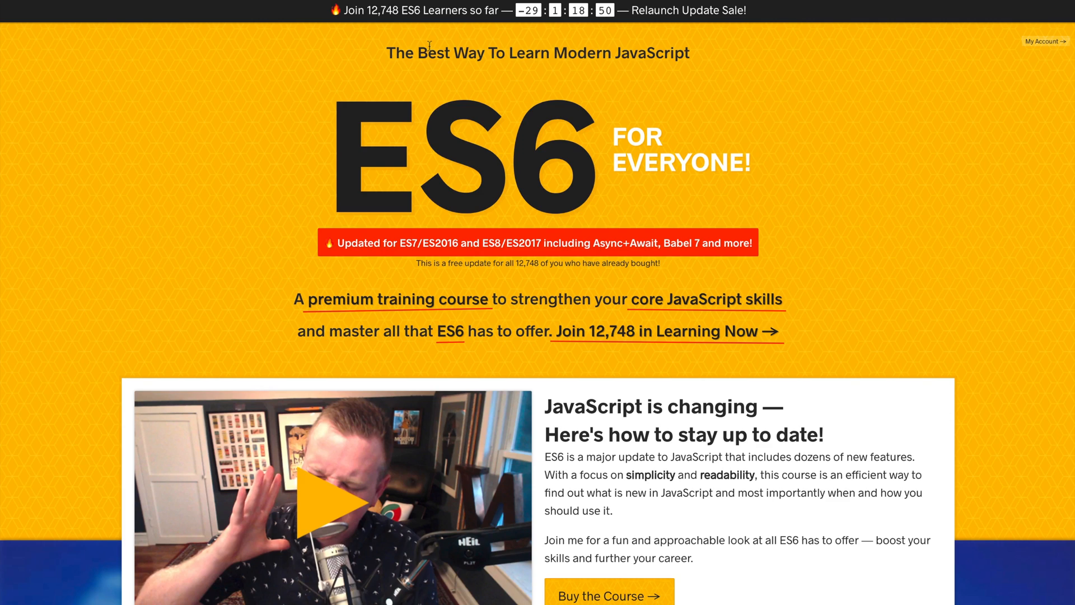
Step: Scroll the ES6.io page from the course description down to the module video lists
scroll(down, 3)
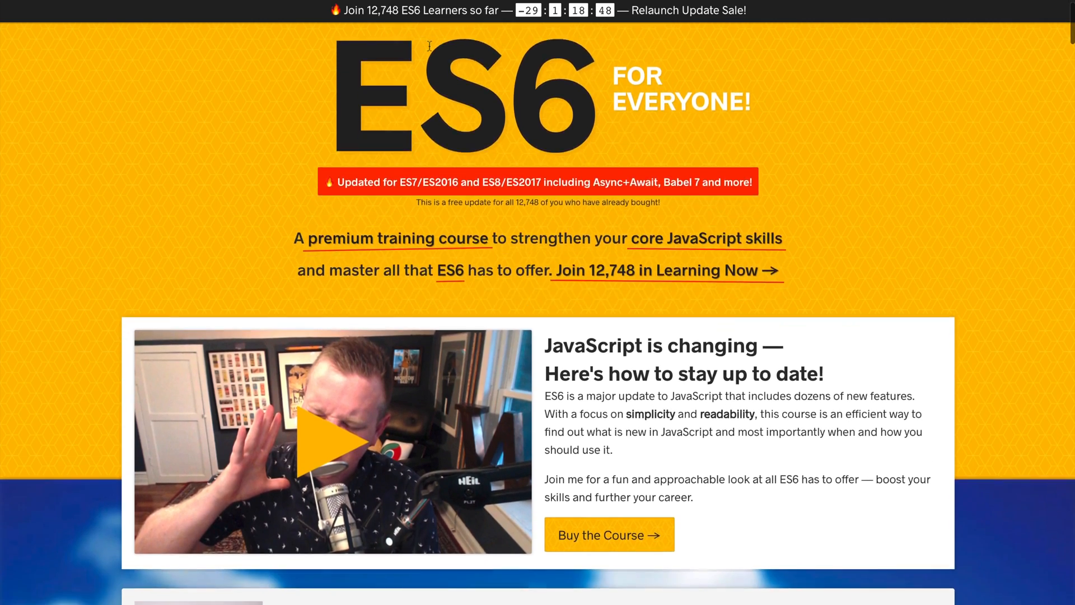
scroll(down, 3)
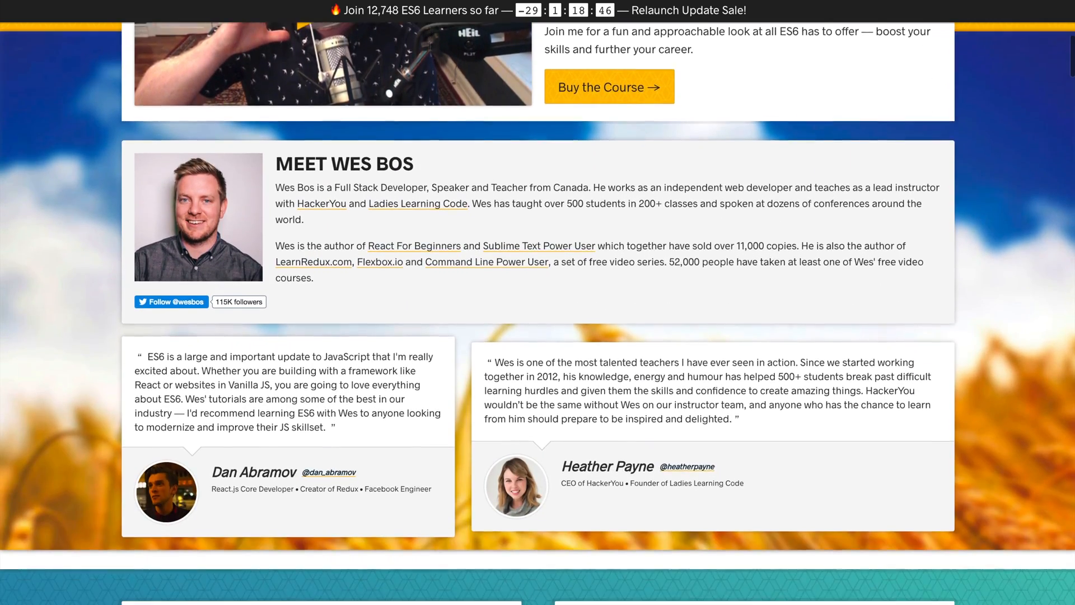
scroll(down, 3)
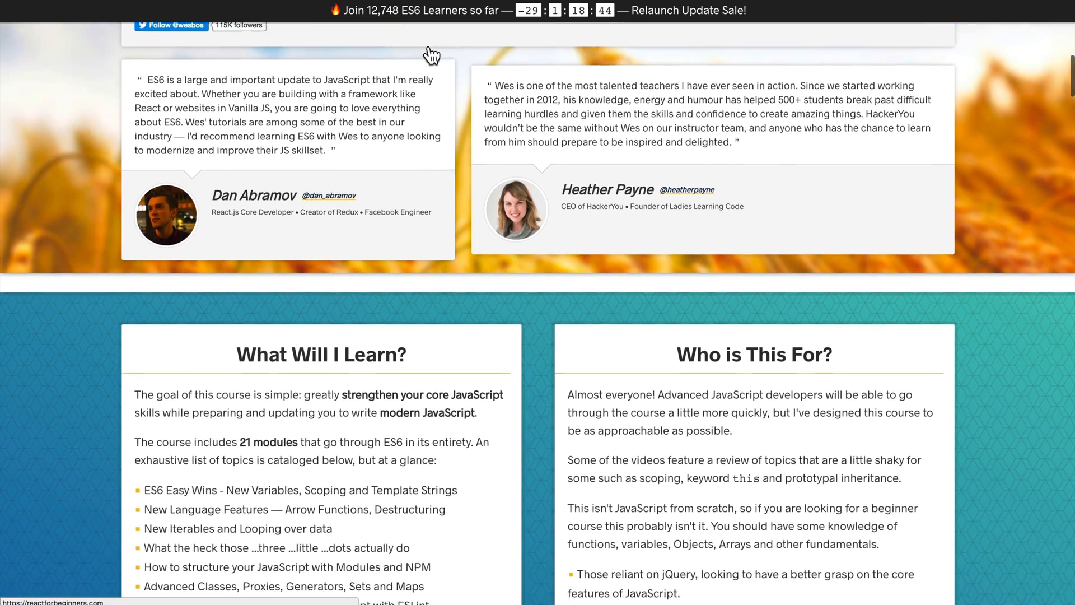
scroll(down, 3)
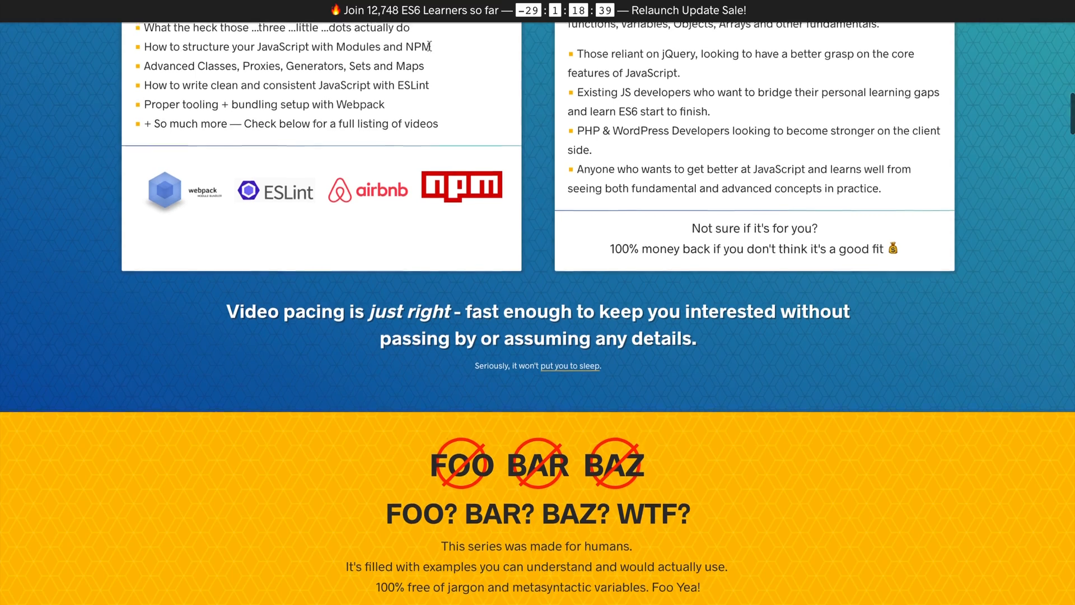
scroll(down, 3)
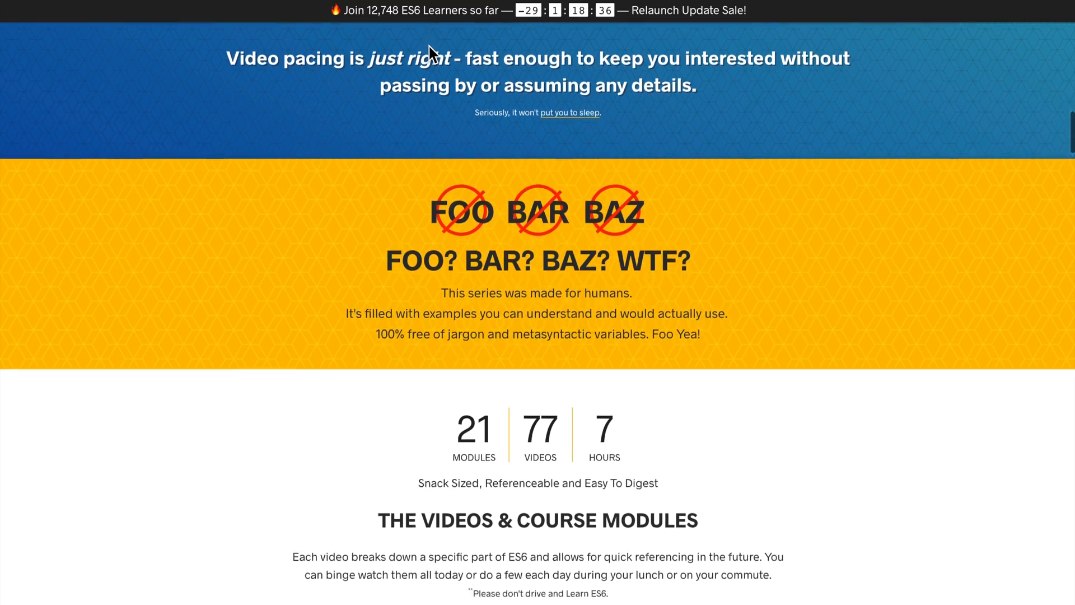
scroll(down, 3)
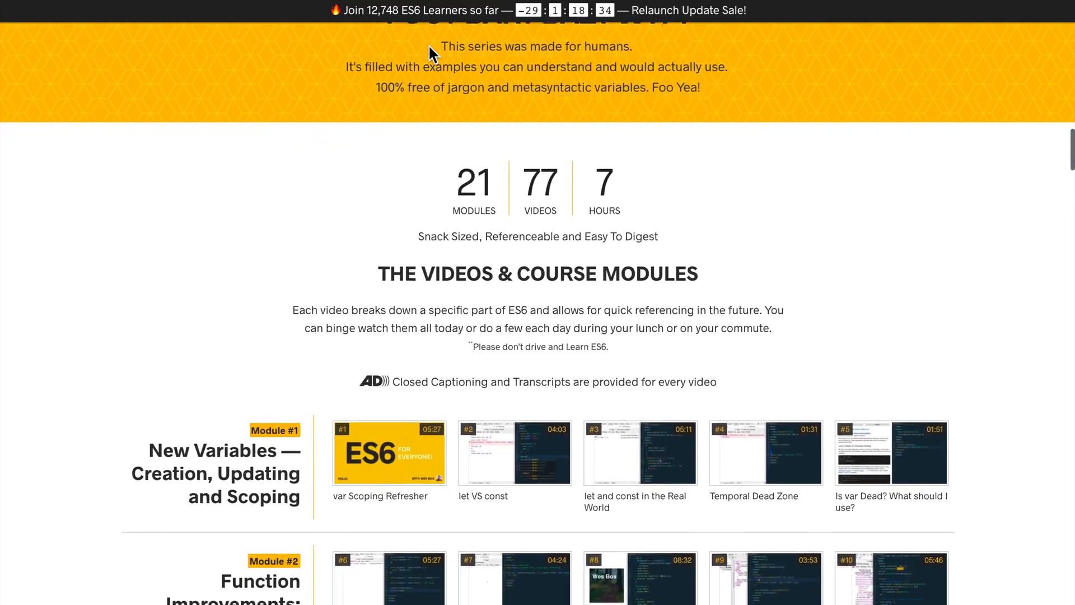
scroll(down, 3)
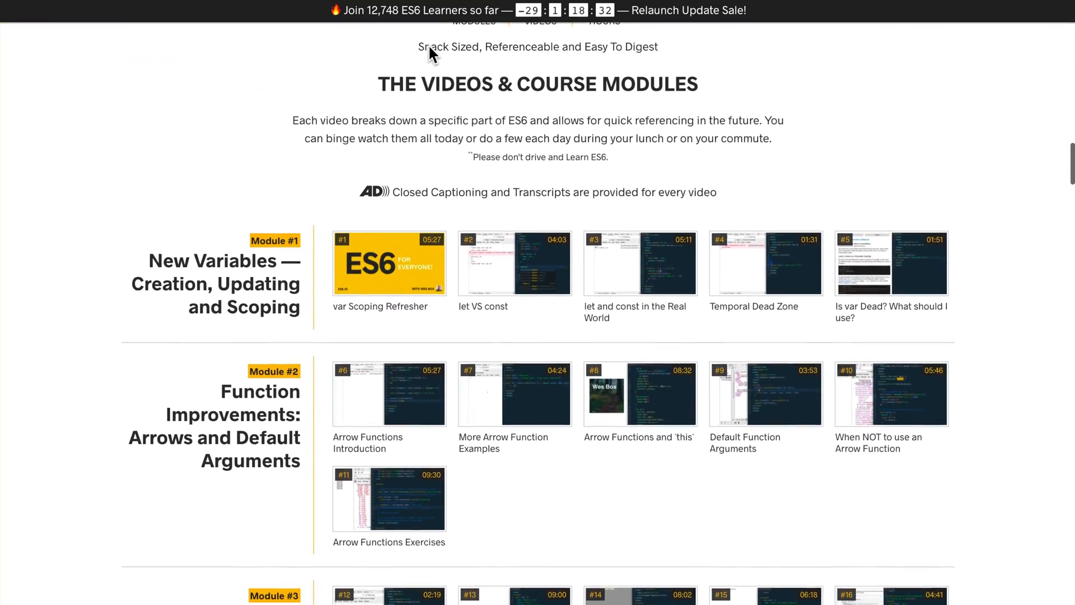
scroll(down, 3)
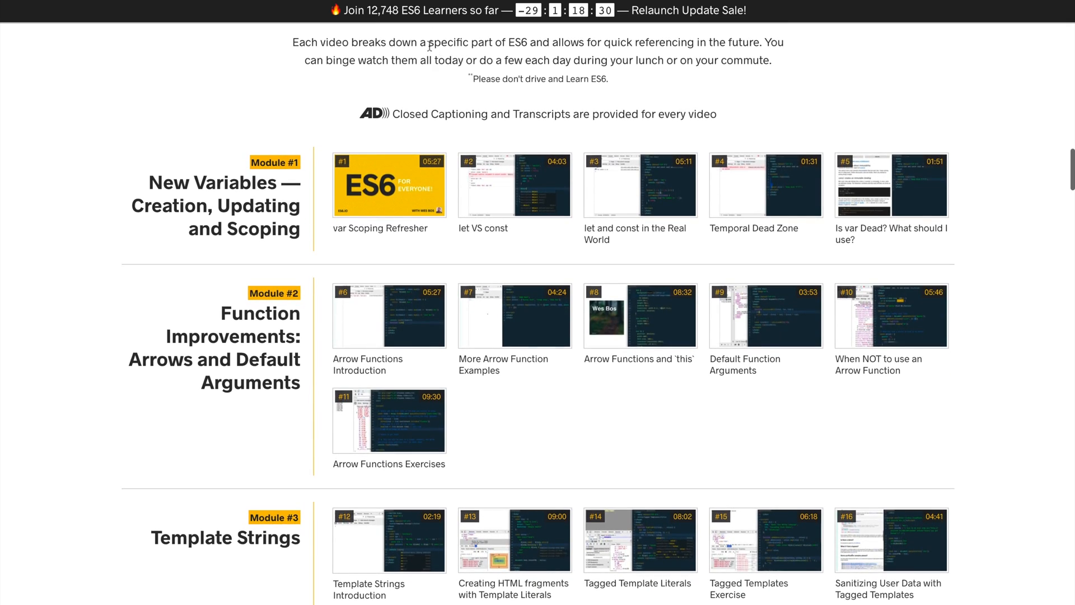
scroll(down, 3)
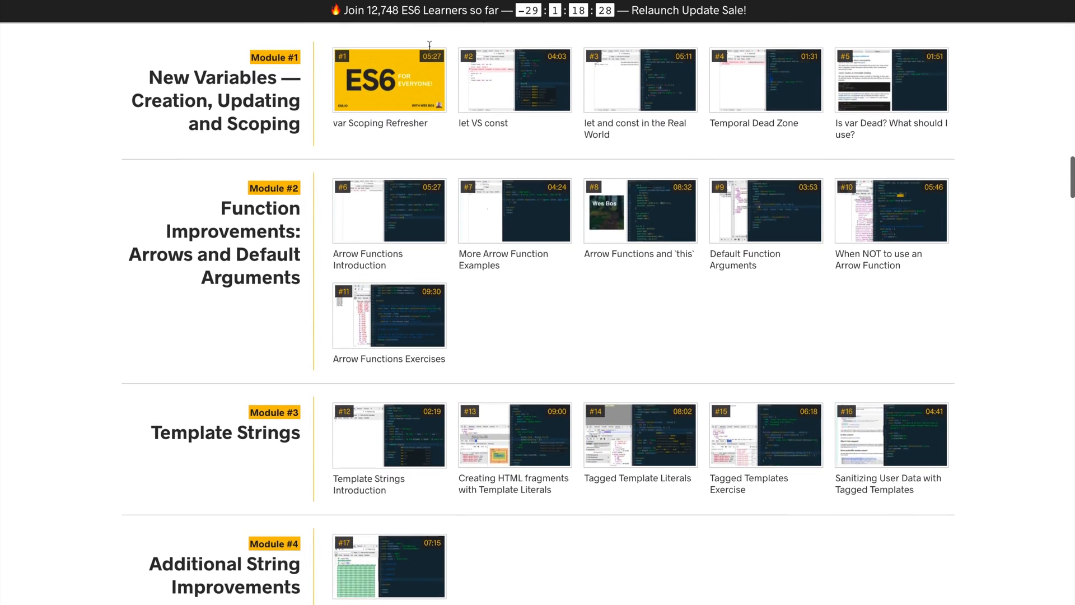
scroll(down, 3)
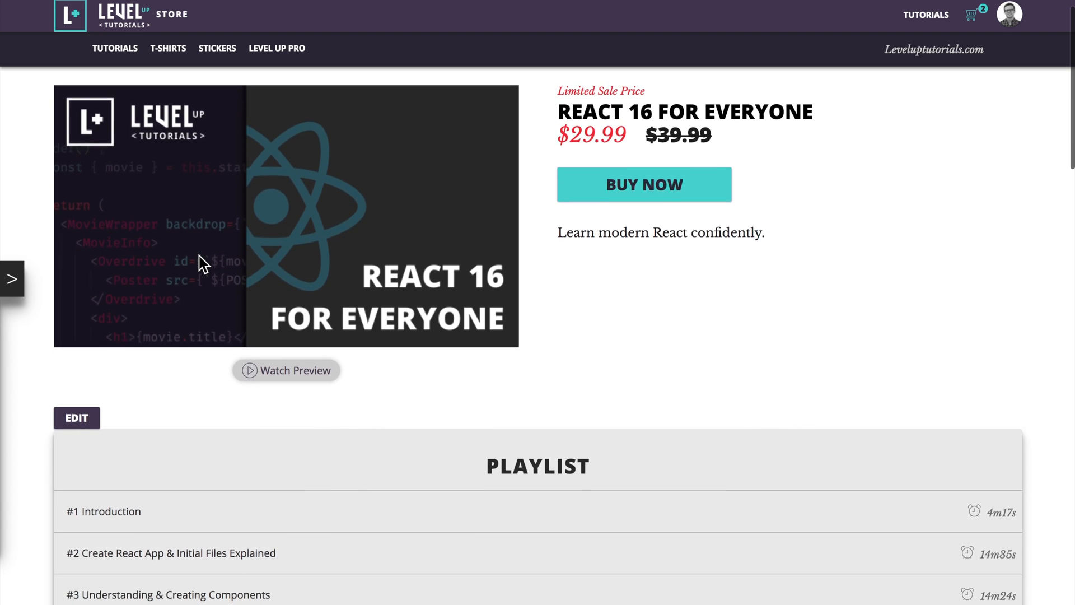
scroll(down, 3)
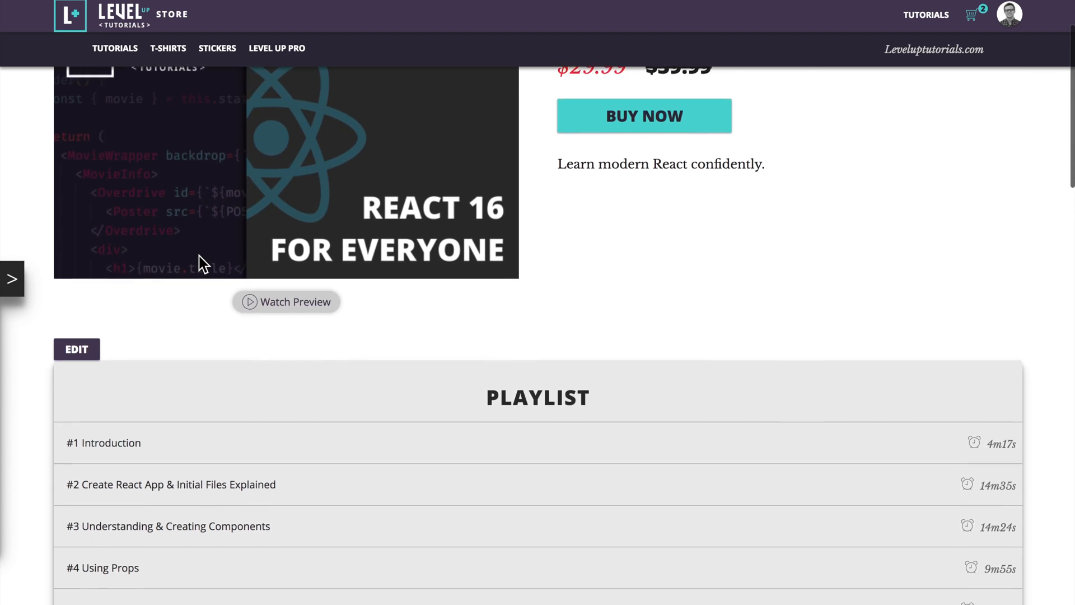
scroll(down, 3)
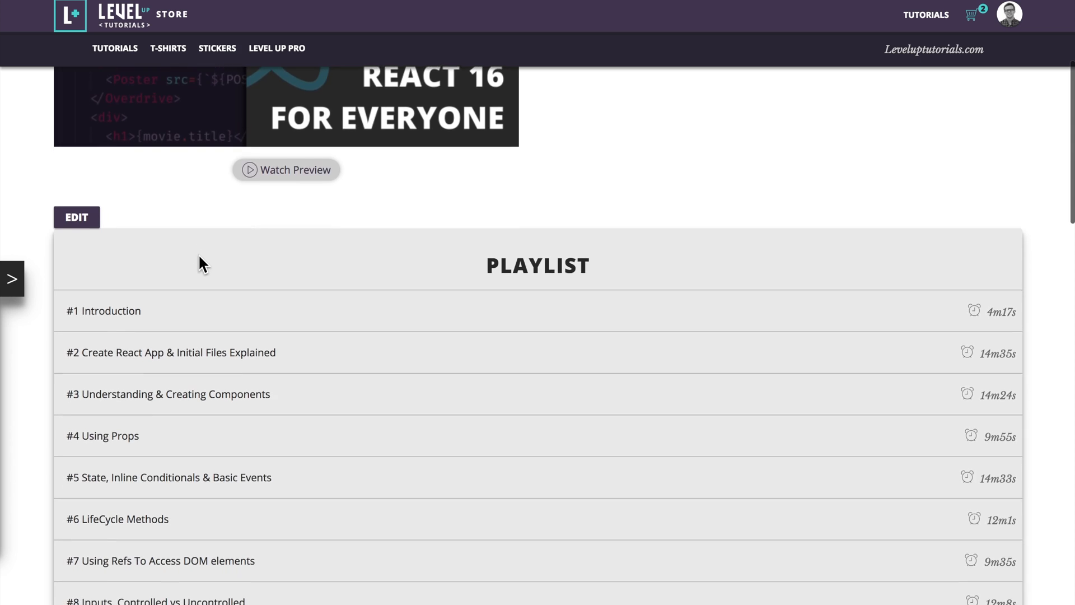
scroll(down, 3)
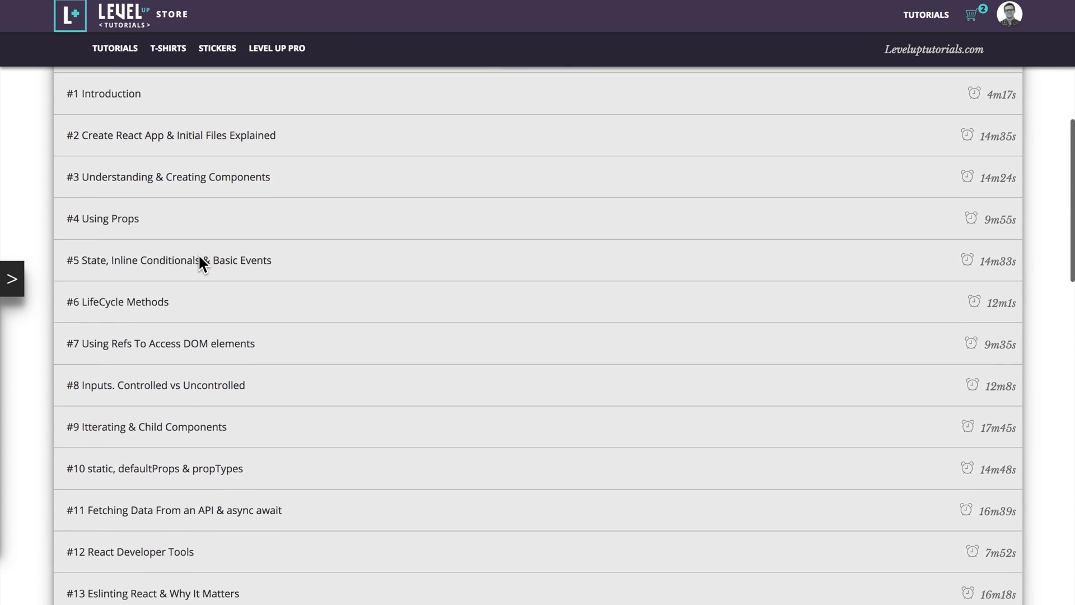
scroll(down, 3)
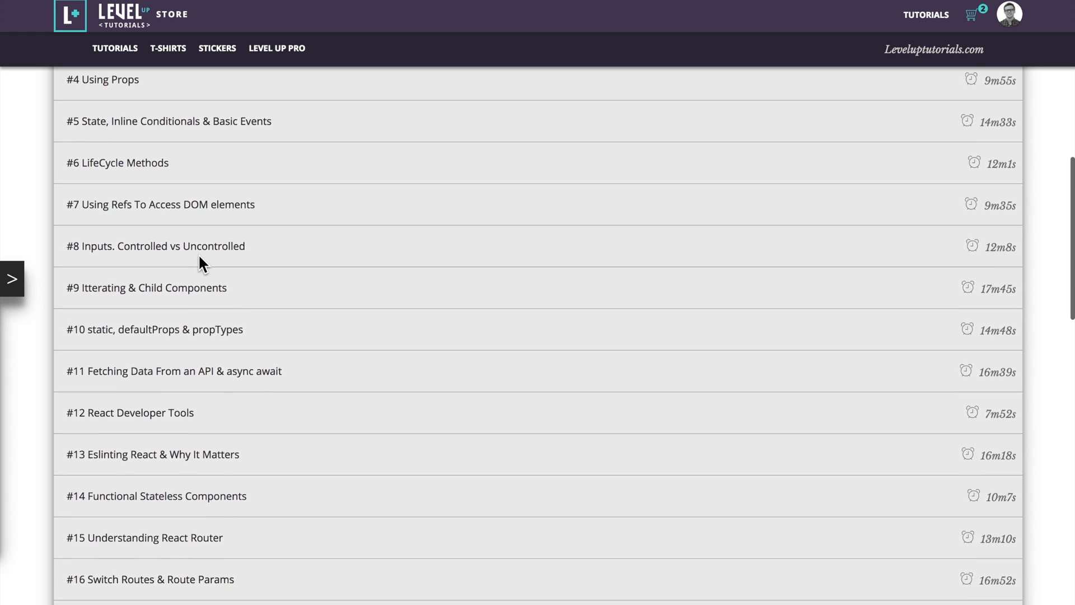
scroll(down, 3)
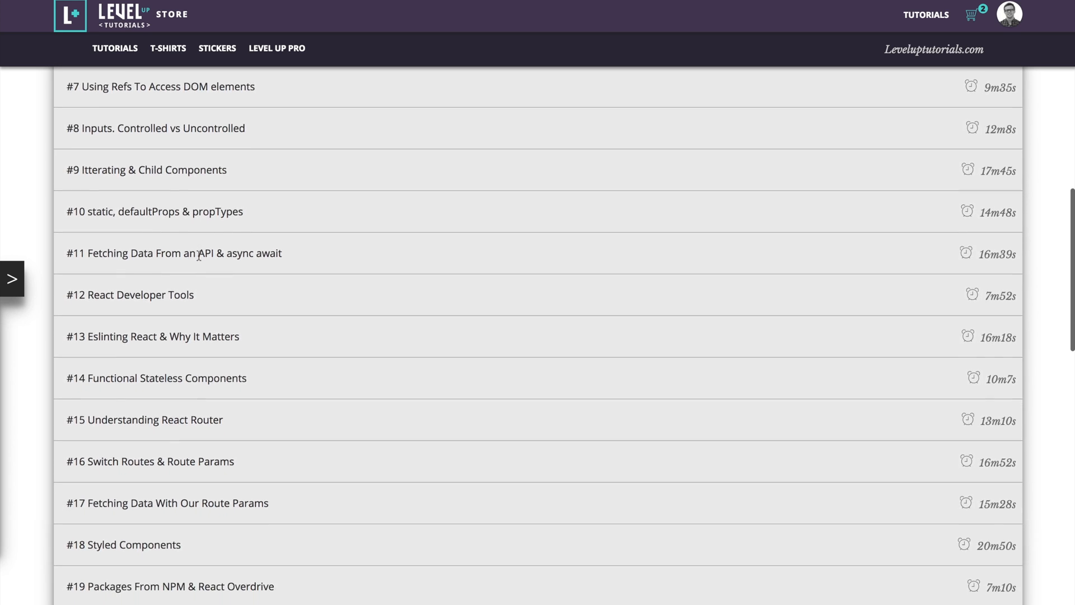
scroll(down, 3)
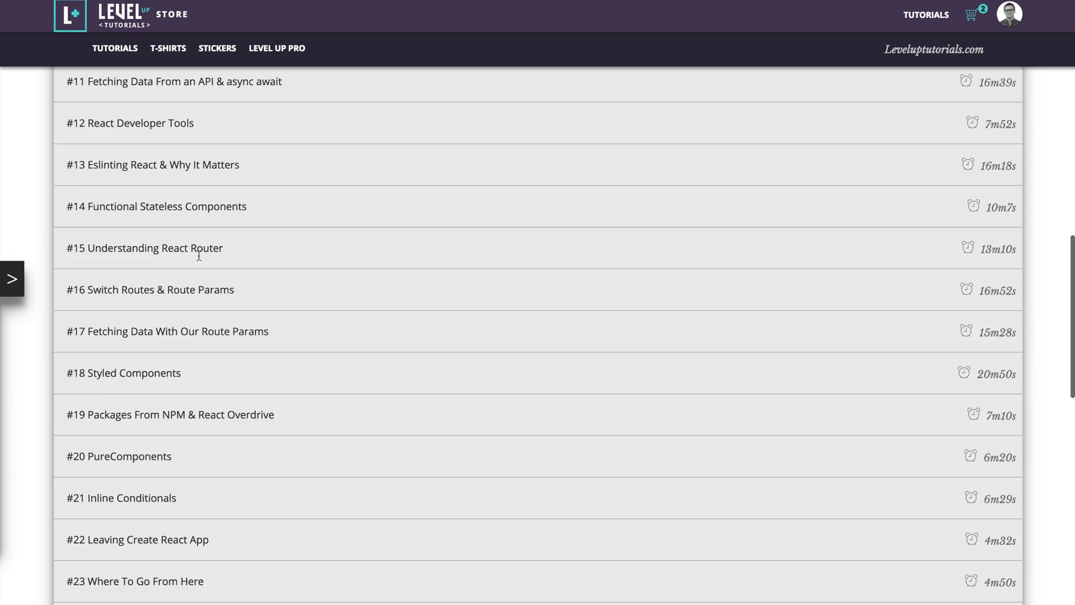
scroll(down, 3)
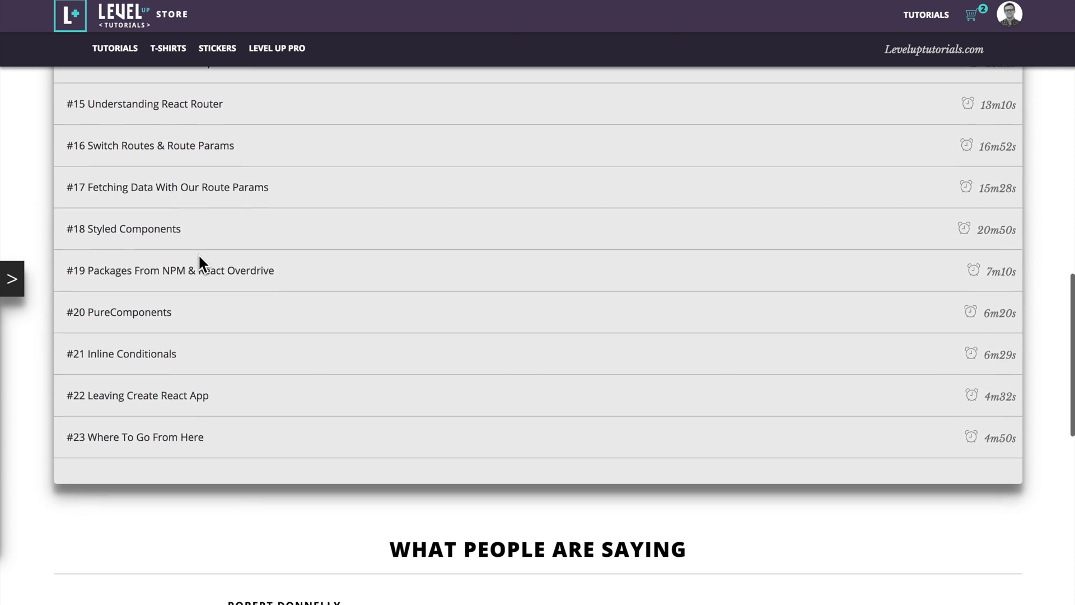
scroll(down, 3)
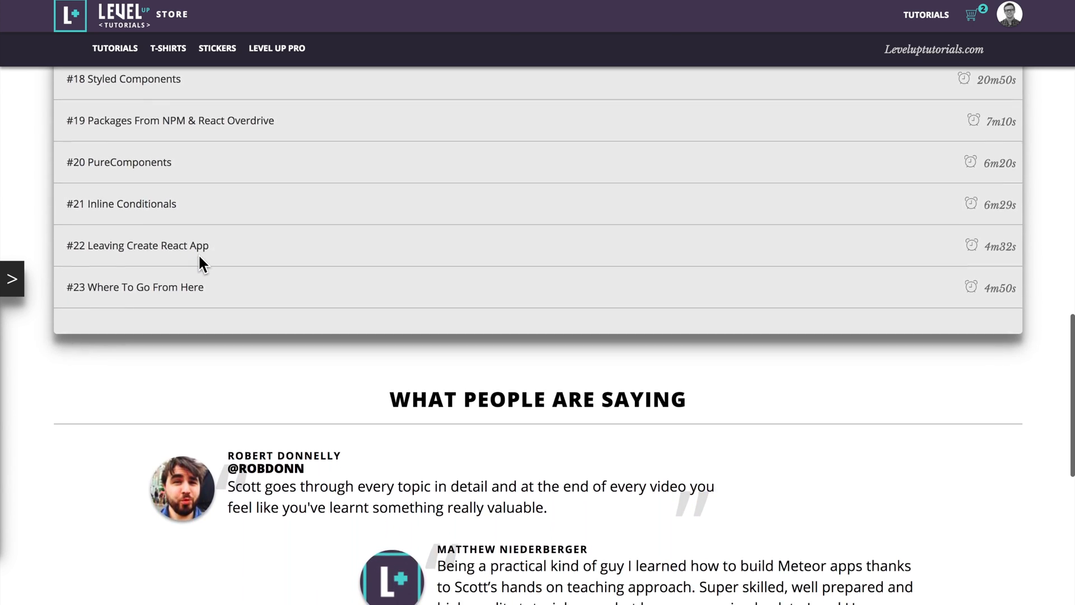
scroll(down, 3)
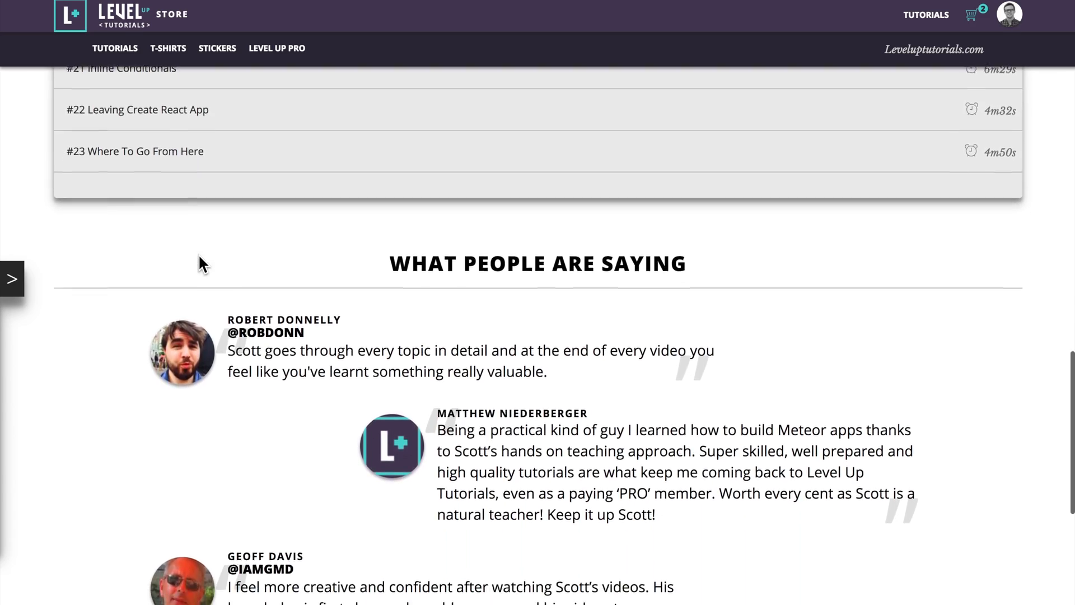